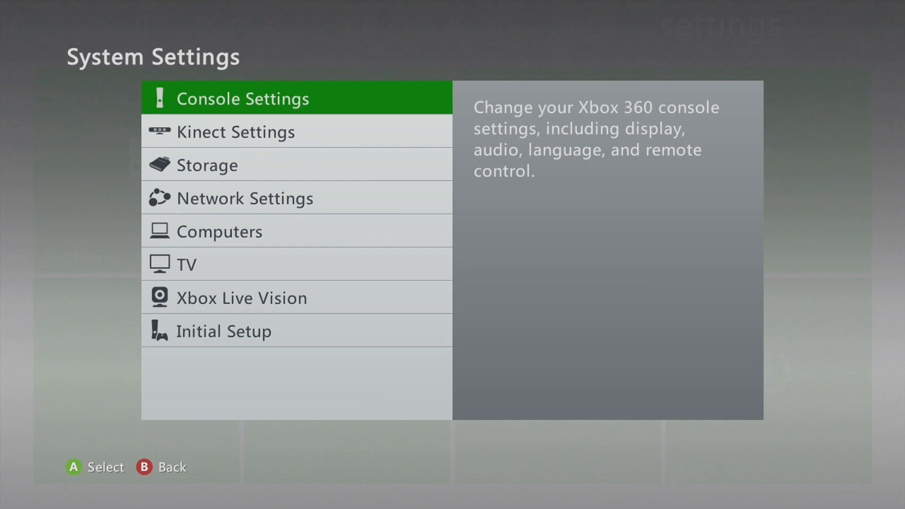
# Go to Settings > System Settings, with Console Settings at the top of the list.
pyautogui.click(209, 165)
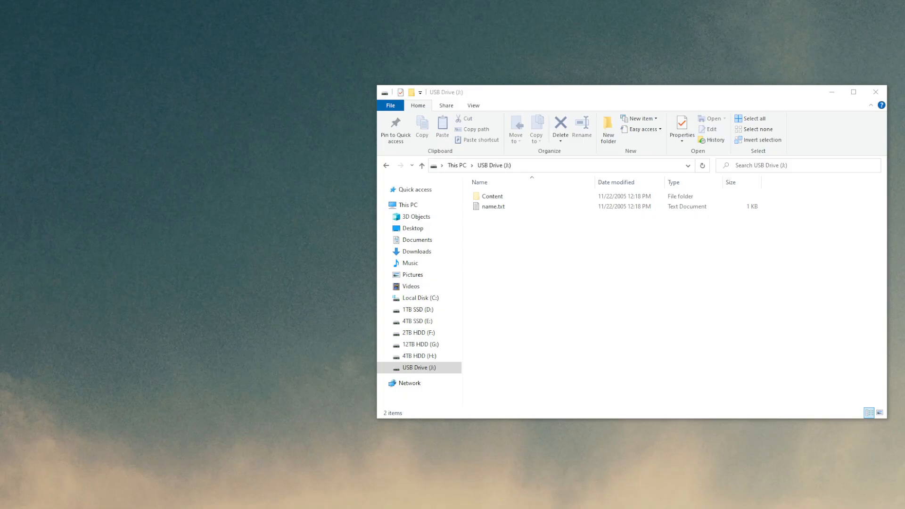
pyautogui.moveTo(602, 323)
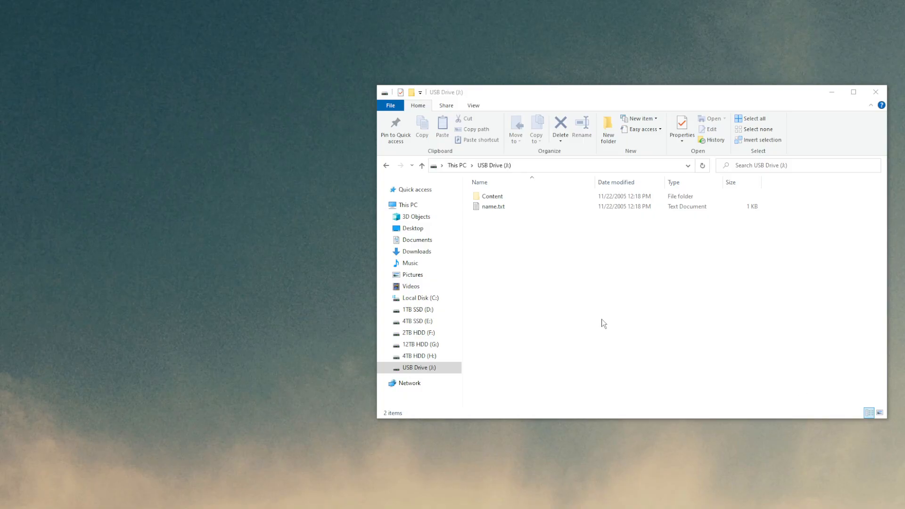
# On USB Drive (J:), check Content and name.txt, then show hidden items and file extensions.
pyautogui.click(492, 196)
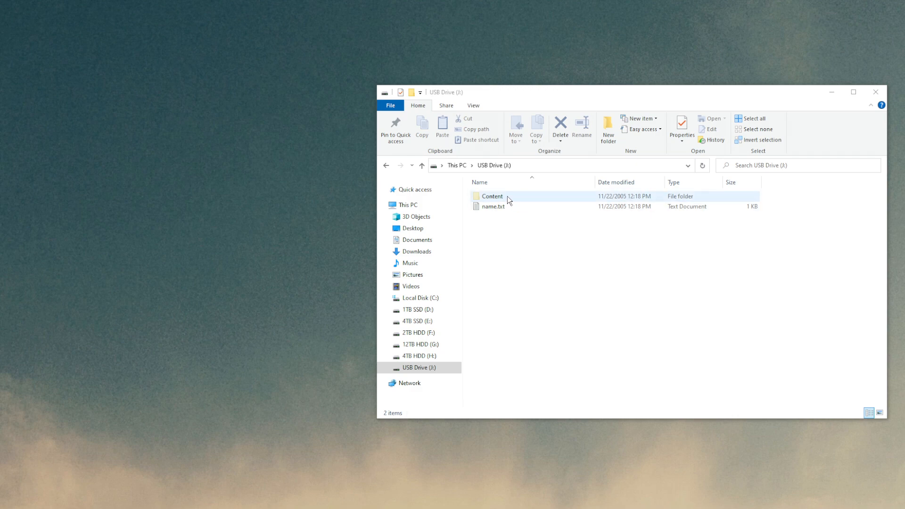
pyautogui.click(492, 206)
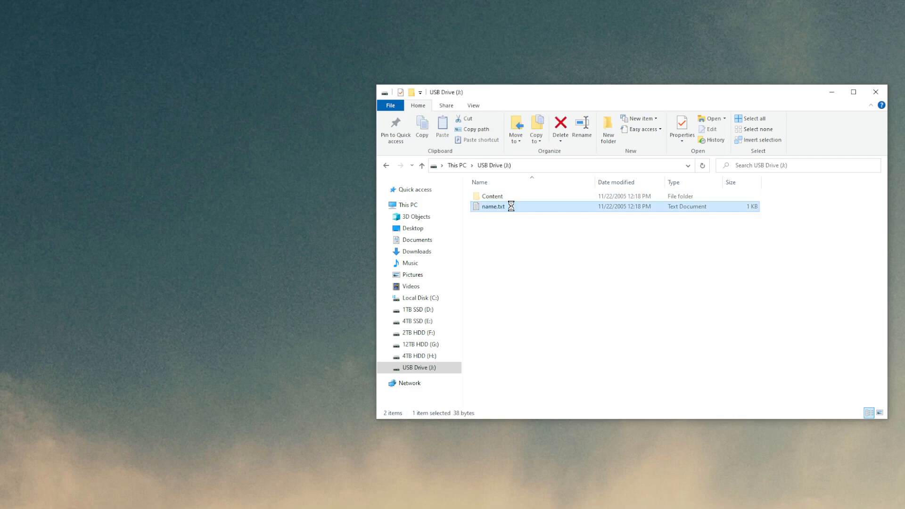
pyautogui.click(491, 196)
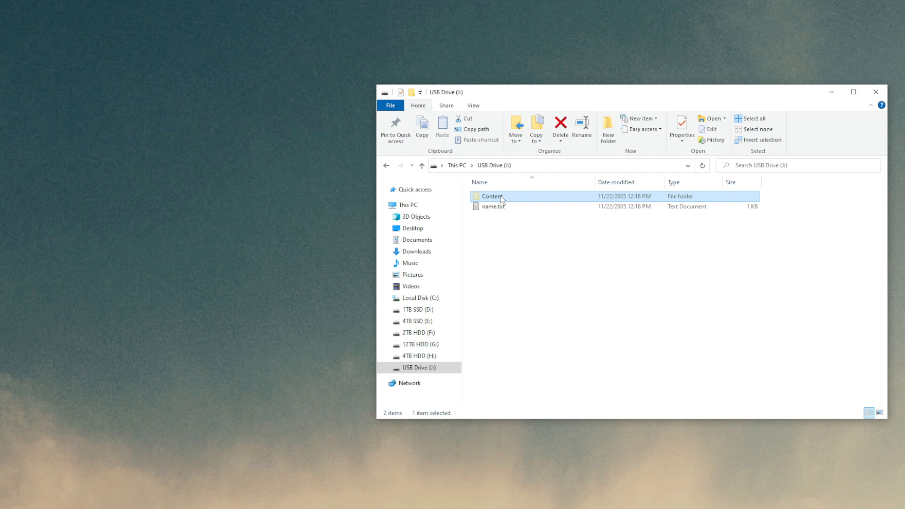
pyautogui.click(473, 106)
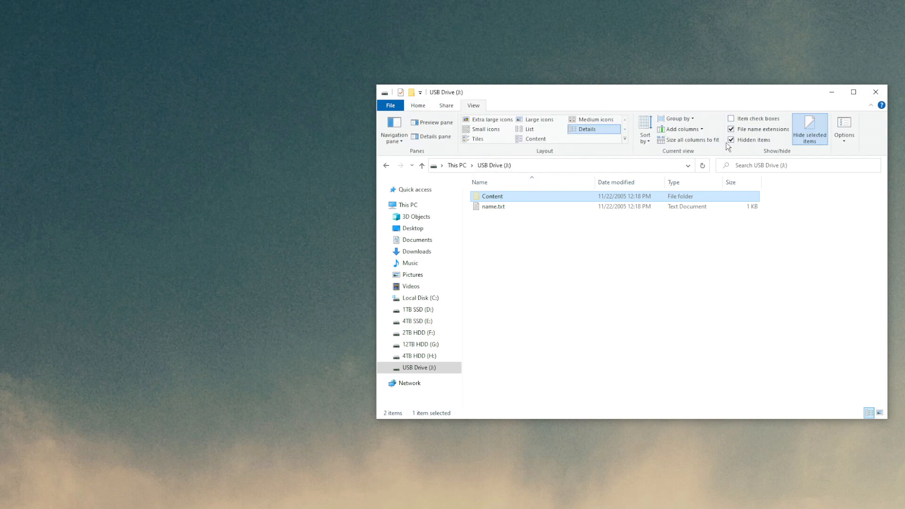
pyautogui.click(635, 285)
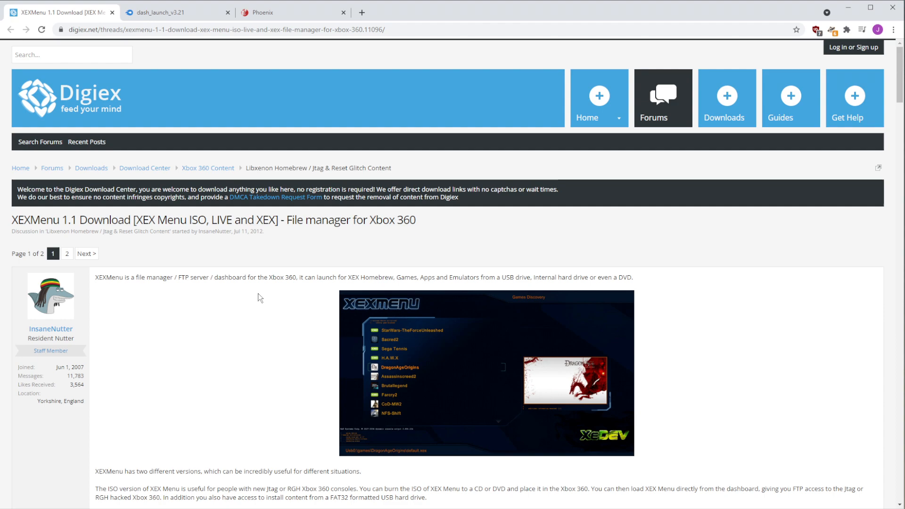
# Download the Aurora 0.7b.1 Release Package from the Phoenix news page.
pyautogui.scroll(-3)
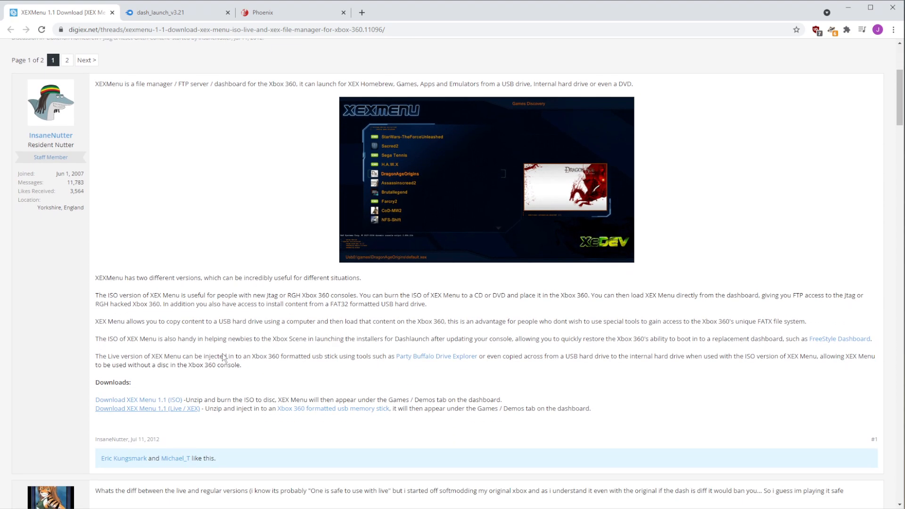
pyautogui.moveTo(191, 414)
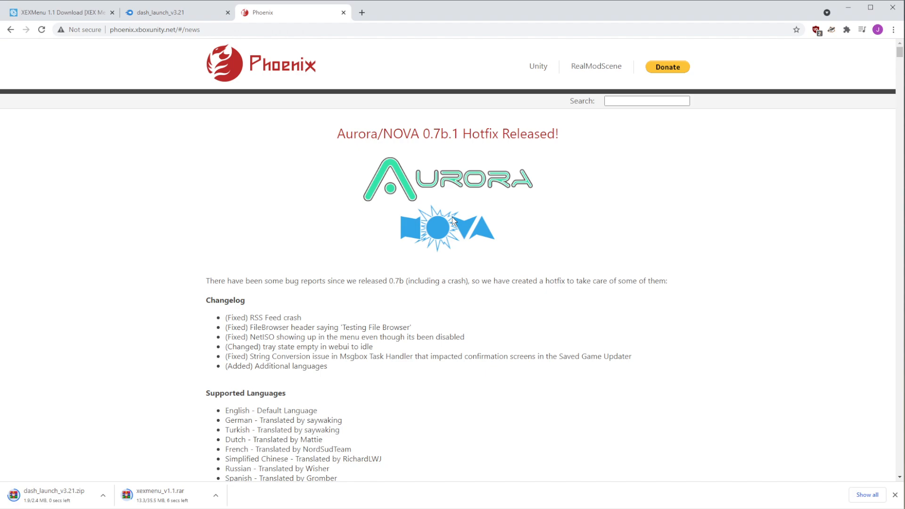
pyautogui.scroll(-3)
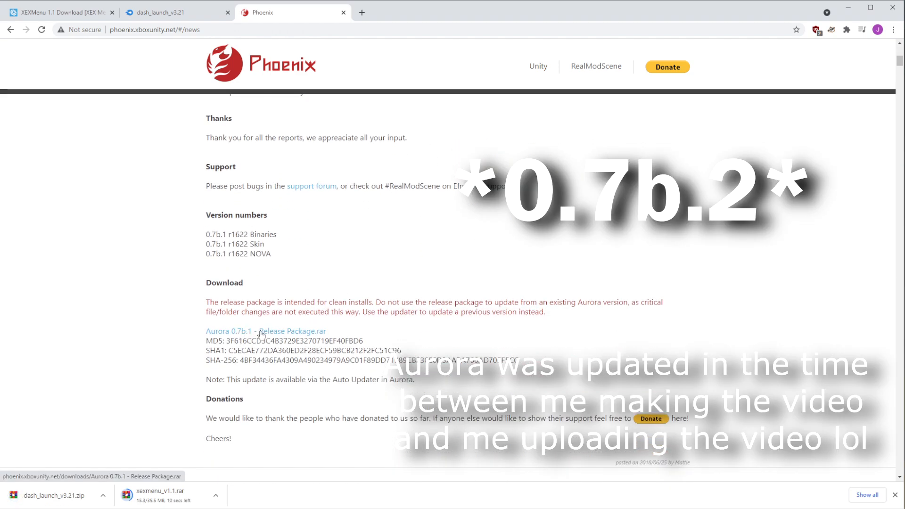
pyautogui.click(265, 331)
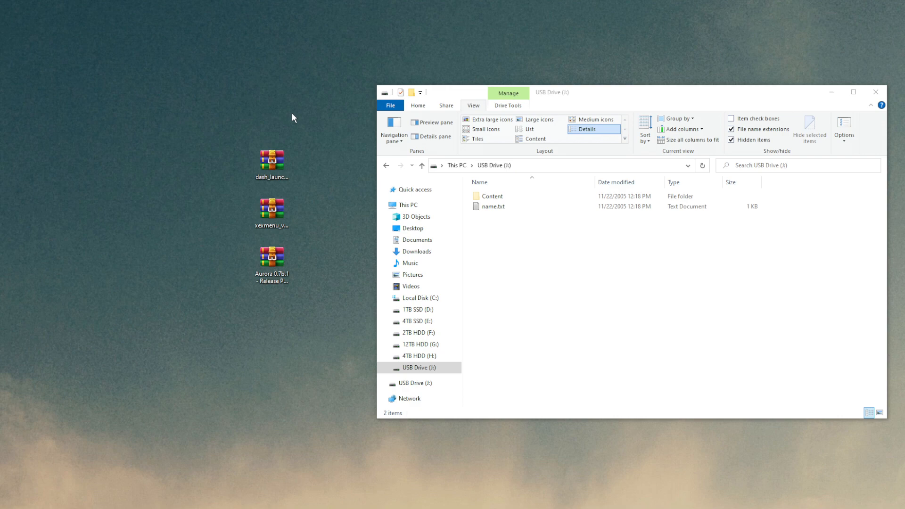
# Extract the three archives to folders, rename the Aurora package folder Aurora, and drag it to the USB drive.
pyautogui.rightClick(271, 260)
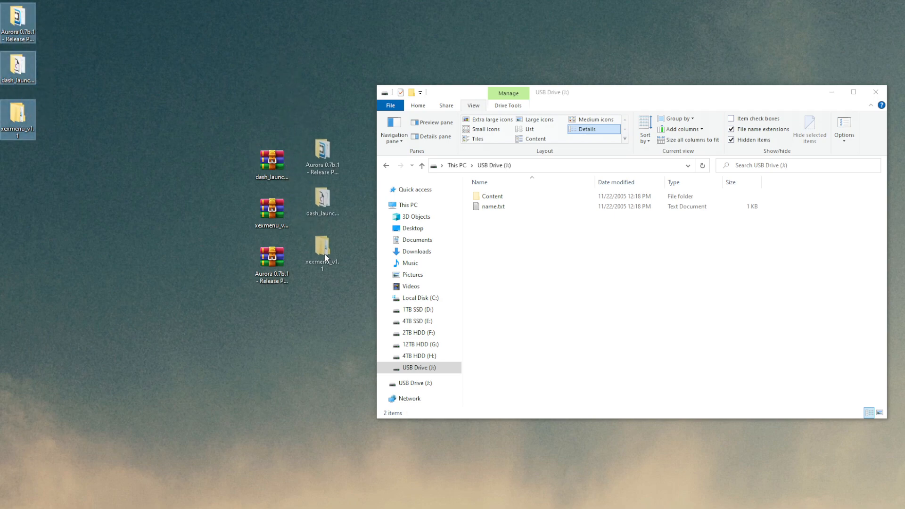
pyautogui.moveTo(308, 161)
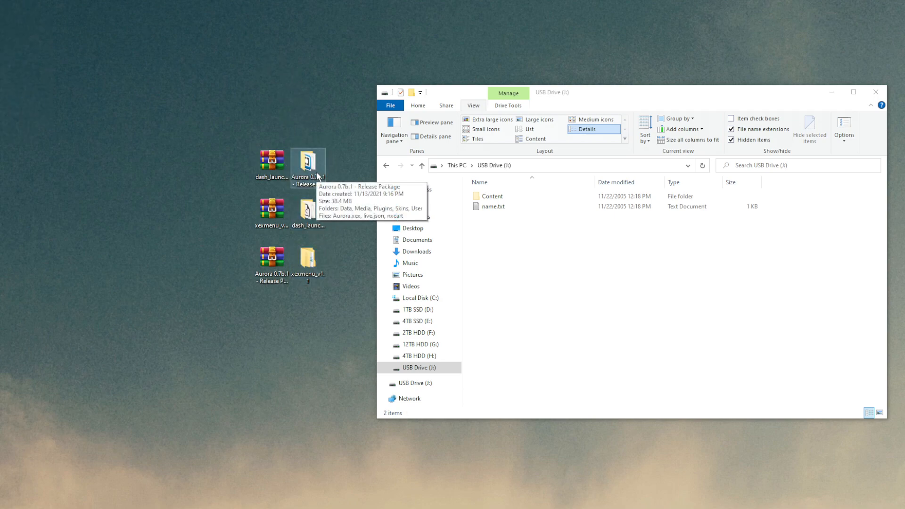
pyautogui.rightClick(308, 161)
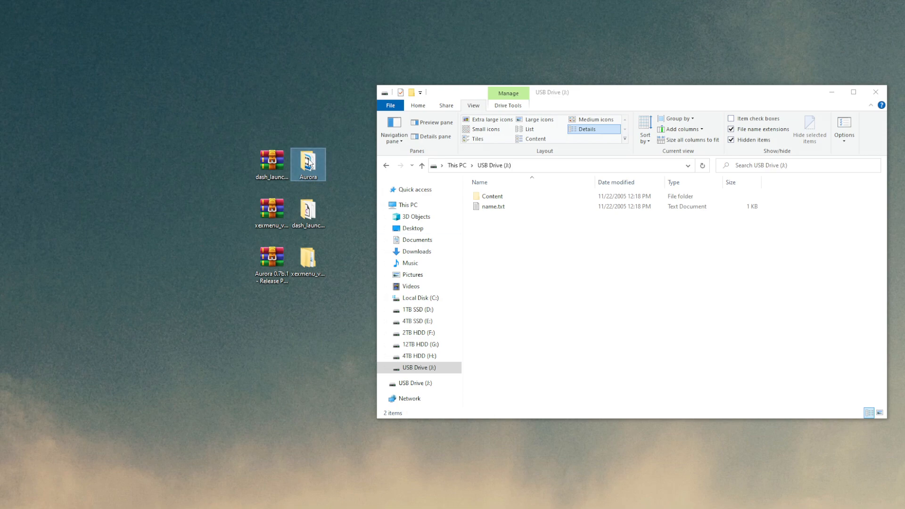
pyautogui.moveTo(308, 164); pyautogui.dragTo(554, 264)
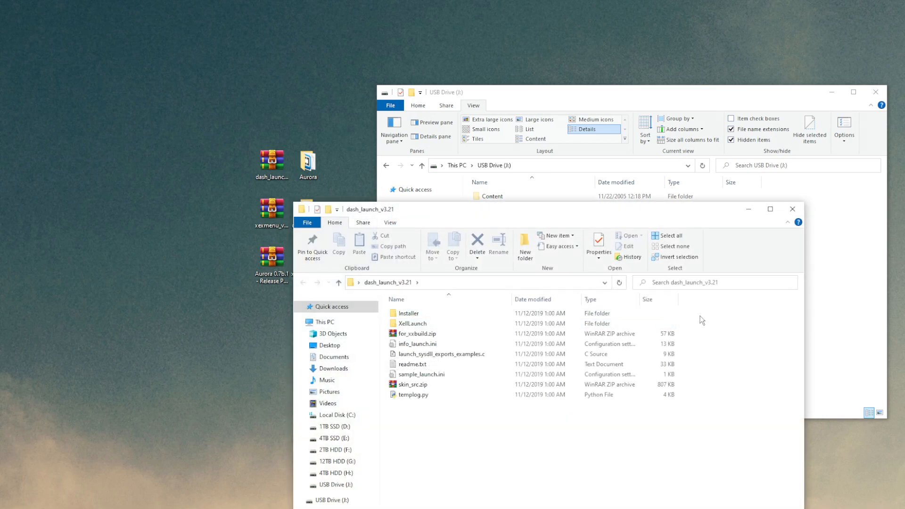
# Rename the Installer folder in dash_launch_v3.21 to DashLaunch.
pyautogui.click(408, 314)
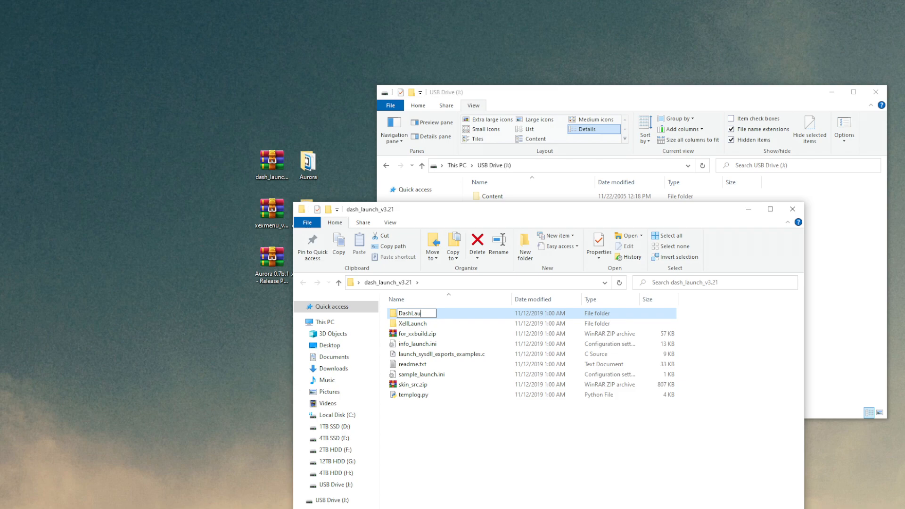
pyautogui.press('enter')
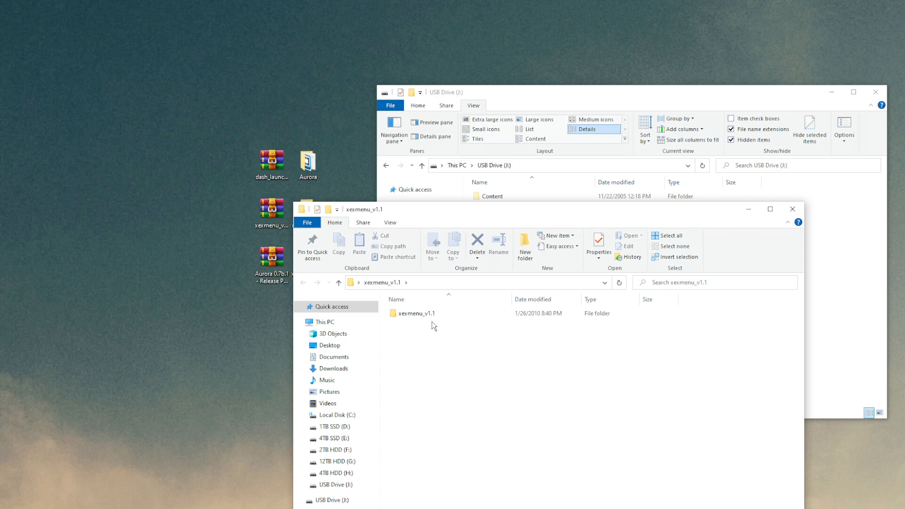
# Extract both XeXMenu .rar files into XeXMenu_v1.1-LIVE and XeXMenu_v1.1-XEX, and open the XEX folder.
pyautogui.doubleClick(416, 313)
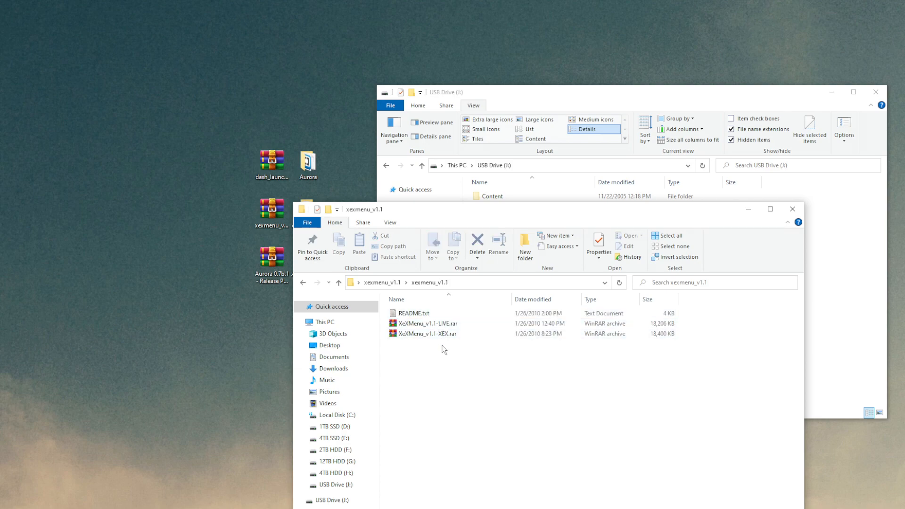
pyautogui.moveTo(396, 356)
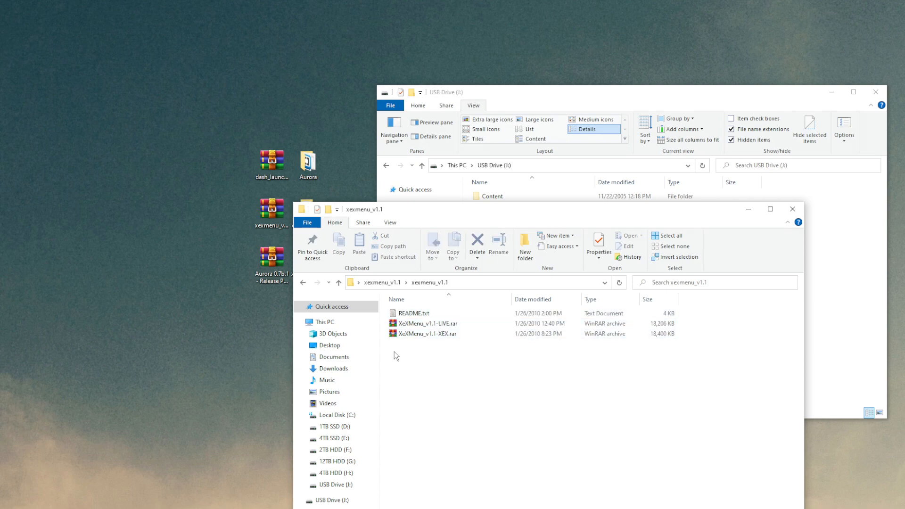
pyautogui.rightClick(430, 324)
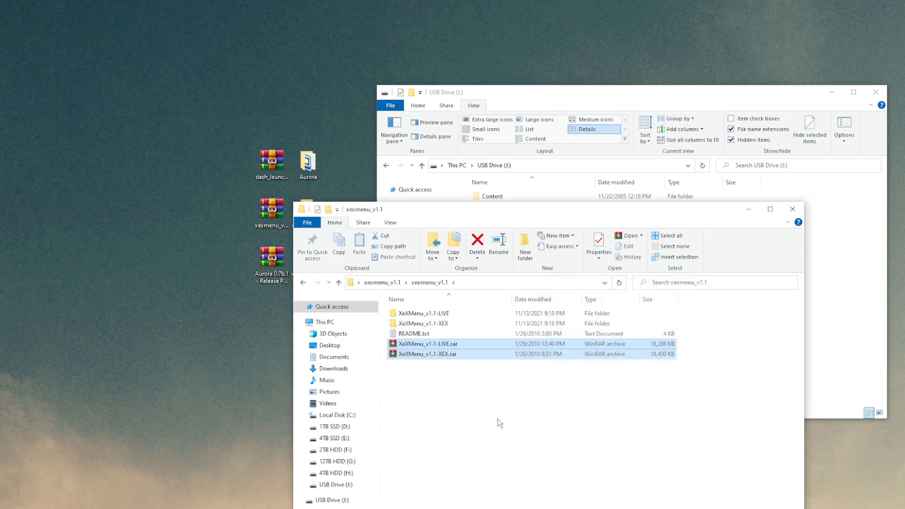
pyautogui.click(424, 313)
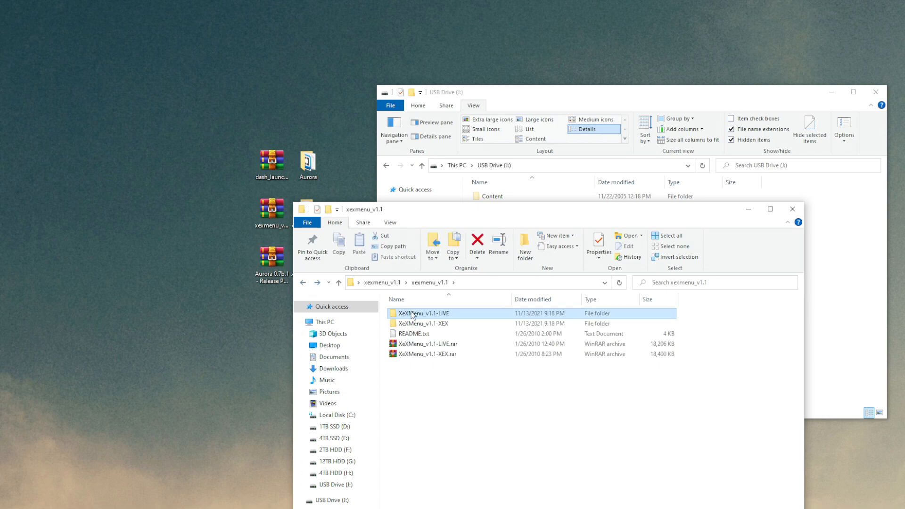
pyautogui.click(440, 323)
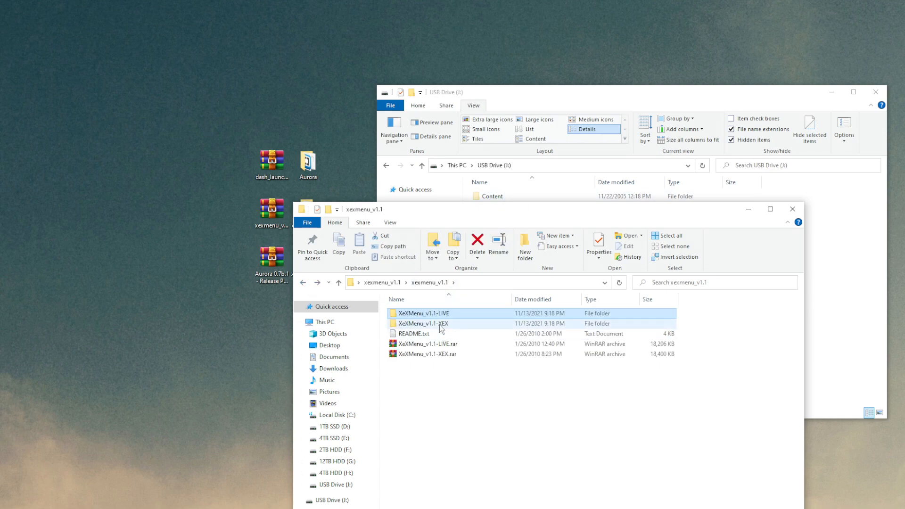
pyautogui.doubleClick(423, 324)
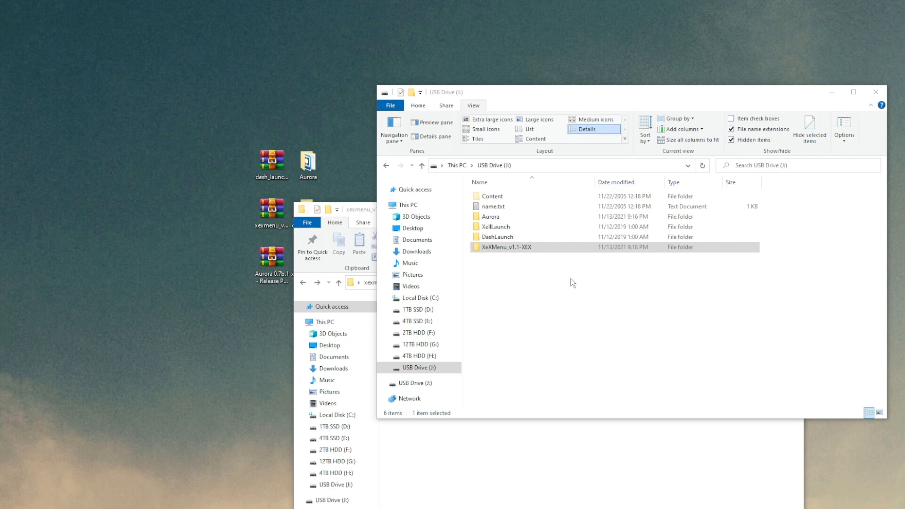
pyautogui.doubleClick(492, 196)
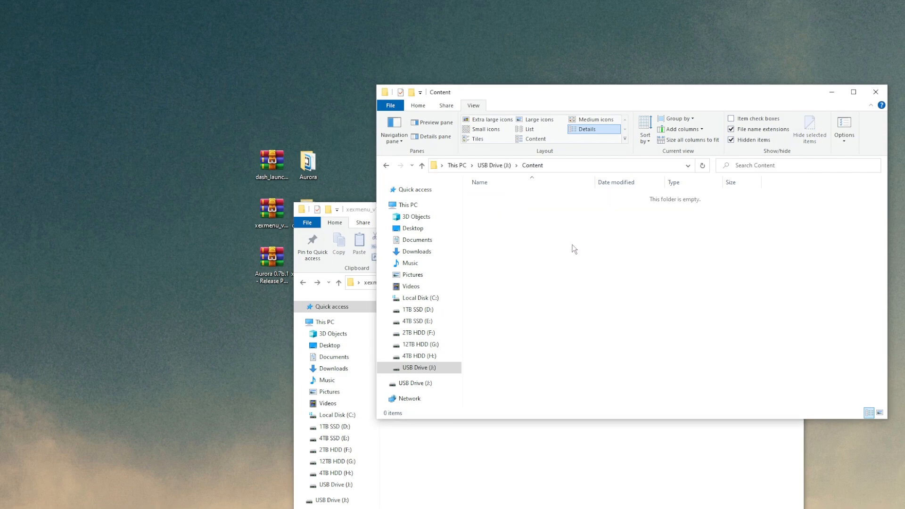
pyautogui.click(417, 105)
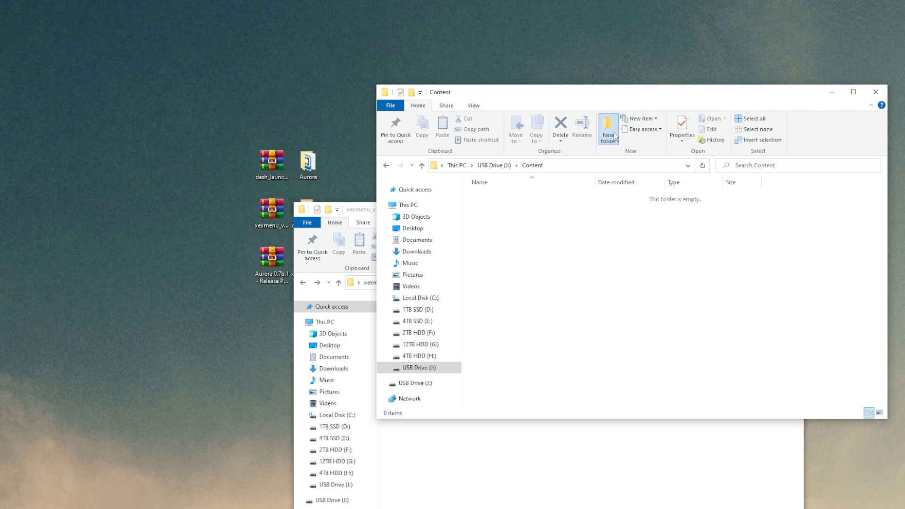
pyautogui.click(607, 126)
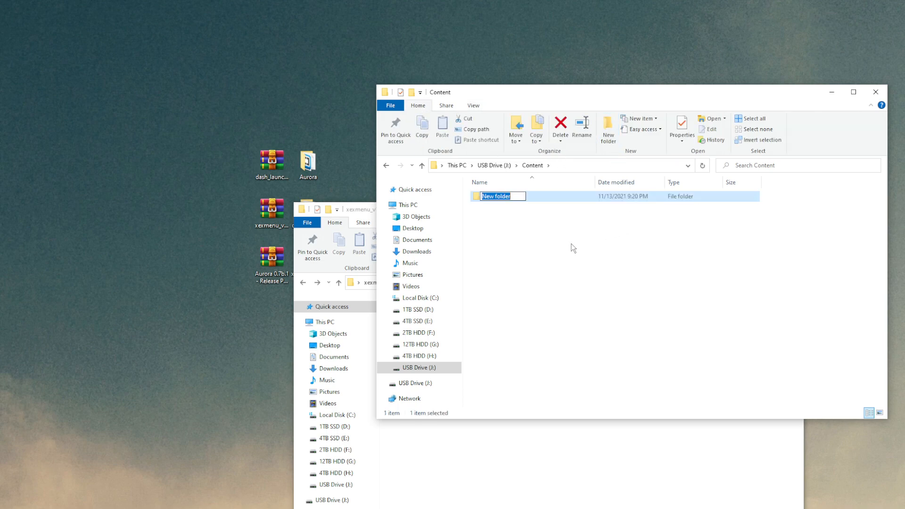
pyautogui.write('0000')
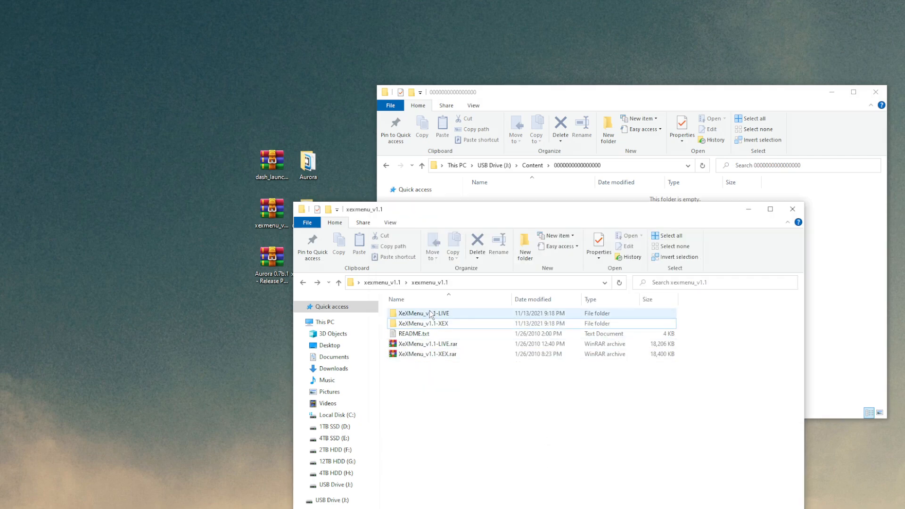
pyautogui.doubleClick(429, 314)
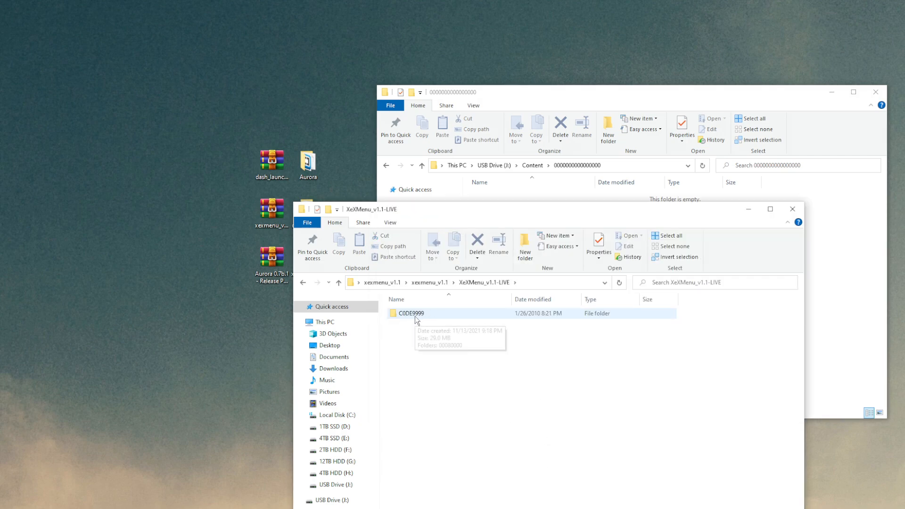
pyautogui.click(410, 313)
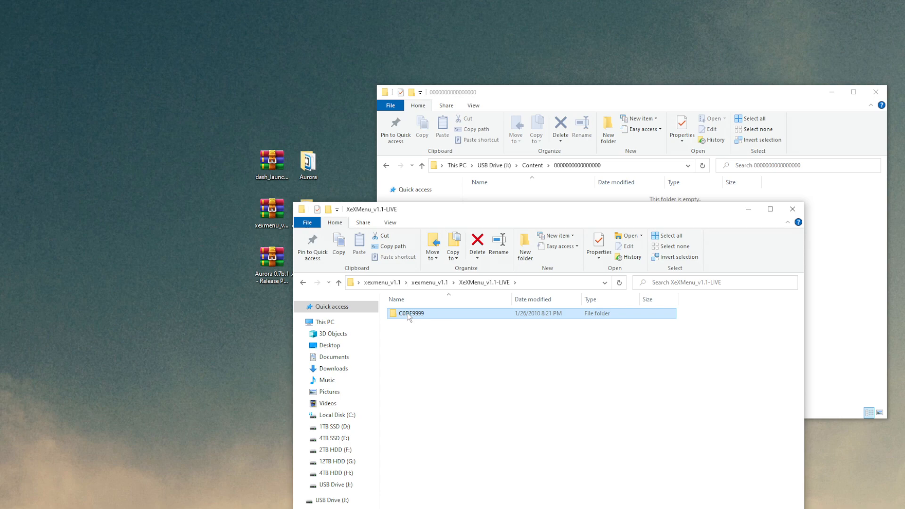
pyautogui.moveTo(826, 300)
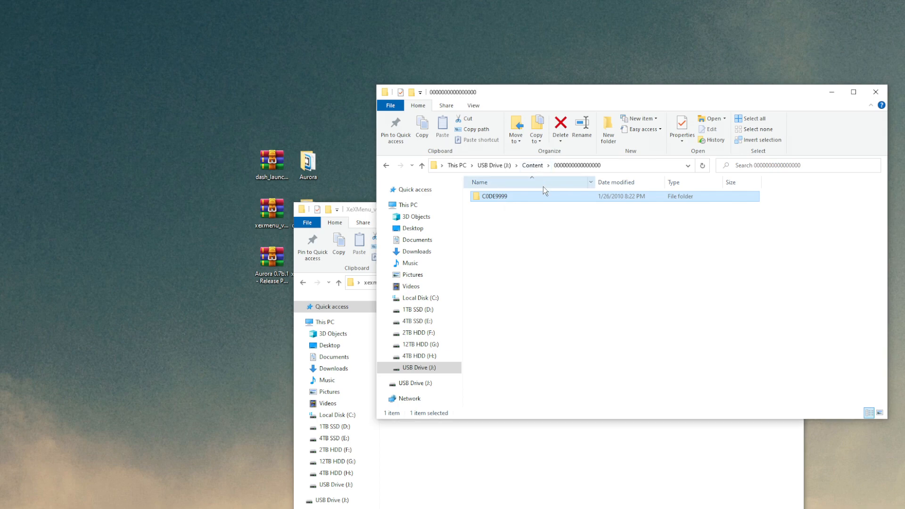
pyautogui.click(532, 165)
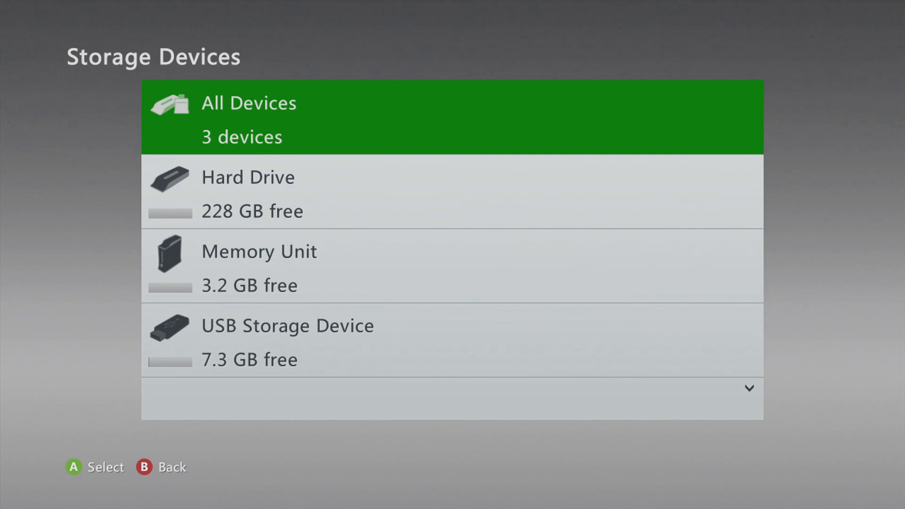
# Copy the XeXMenu 1.1 demo off the USB device, then launch it from My Games.
pyautogui.click(287, 325)
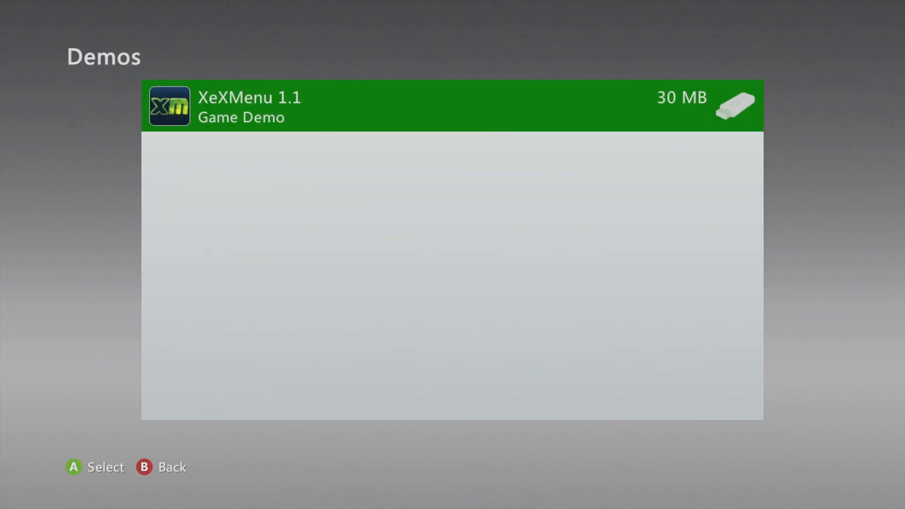
pyautogui.click(453, 106)
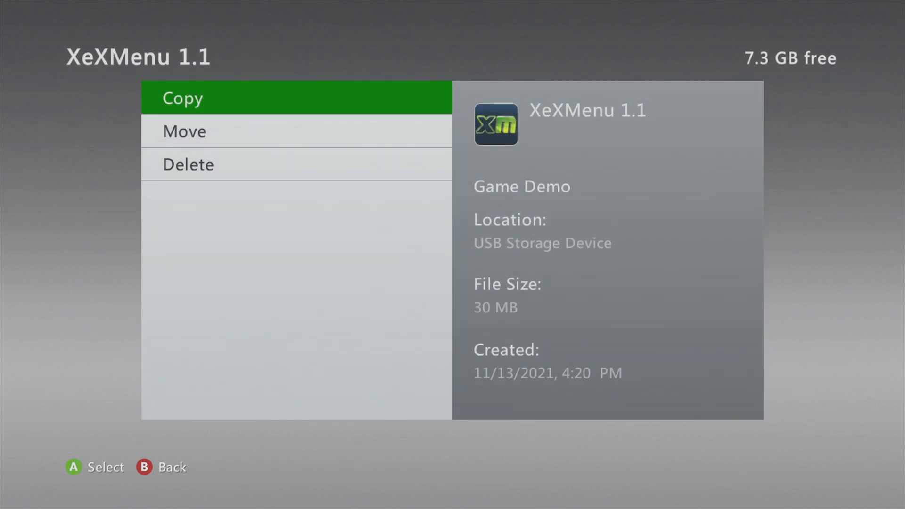
pyautogui.click(182, 98)
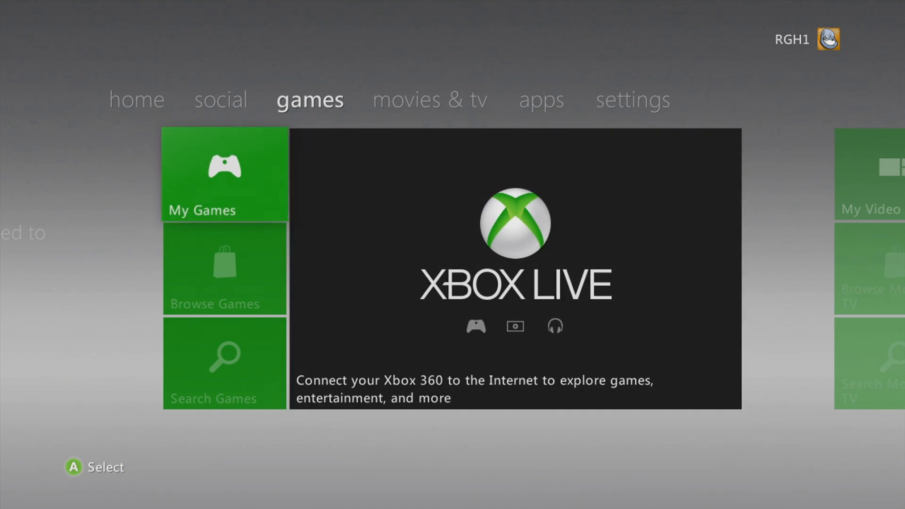
pyautogui.click(224, 174)
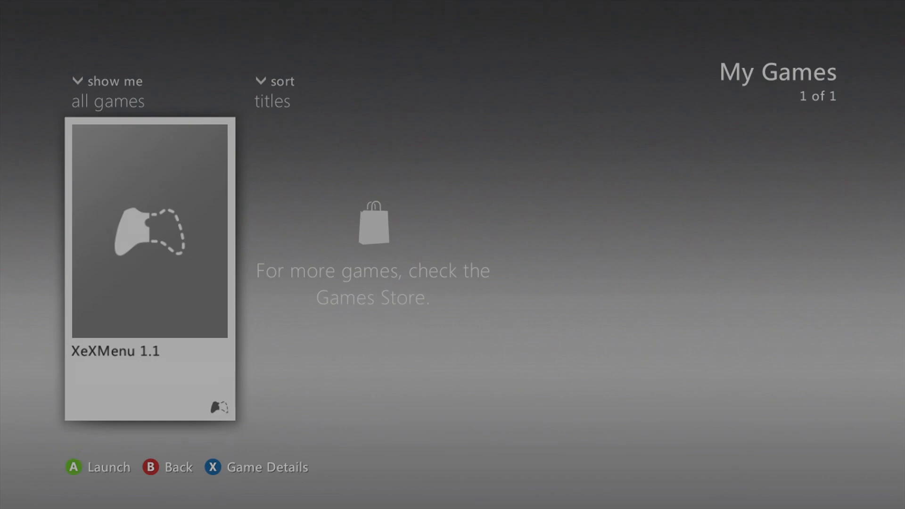
pyautogui.click(149, 231)
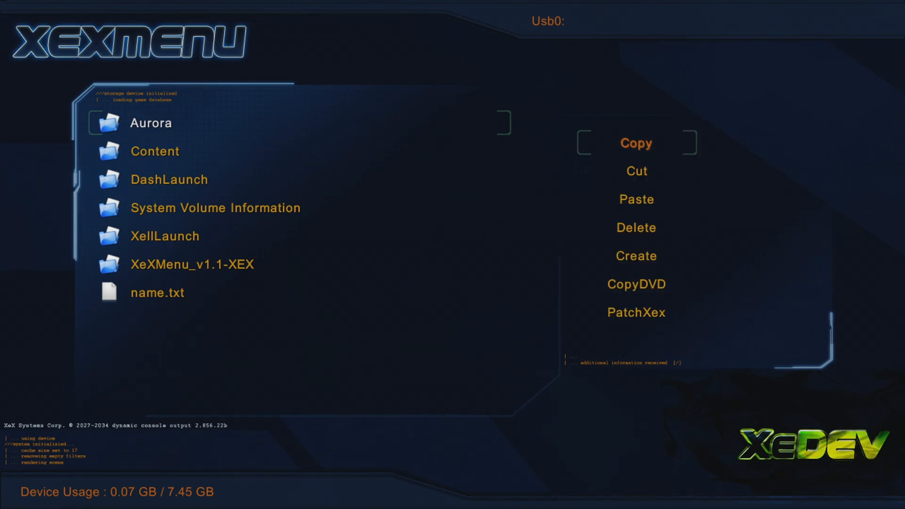
# Copy Aurora from Usb0, create an Apps folder on Hdd1, and paste Aurora into it.
pyautogui.click(635, 144)
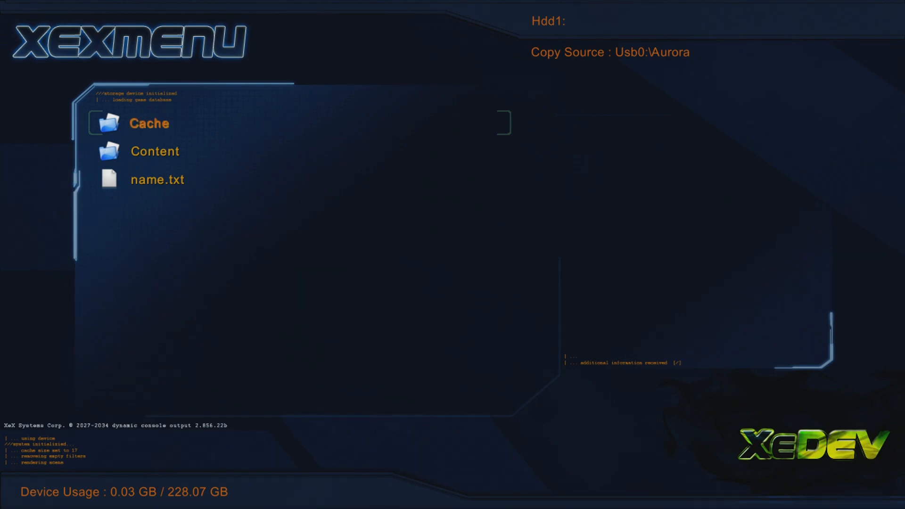
pyautogui.click(149, 123)
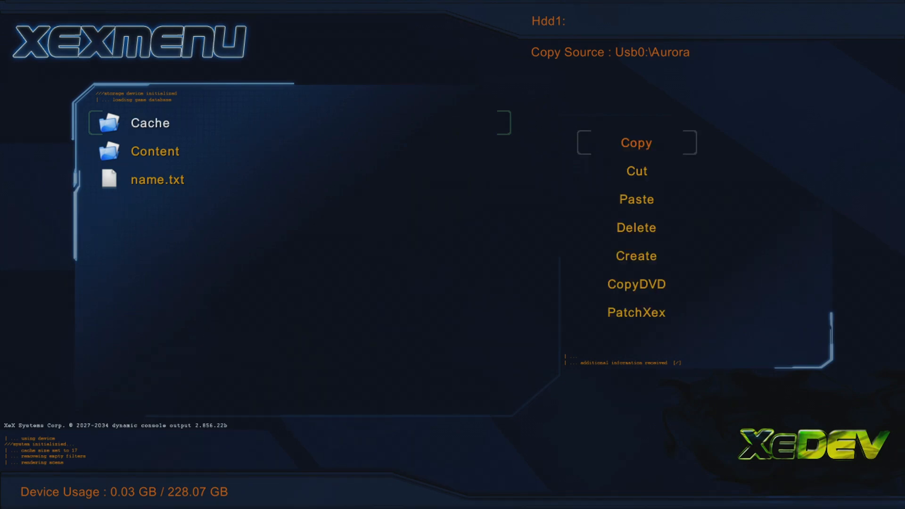
pyautogui.click(635, 256)
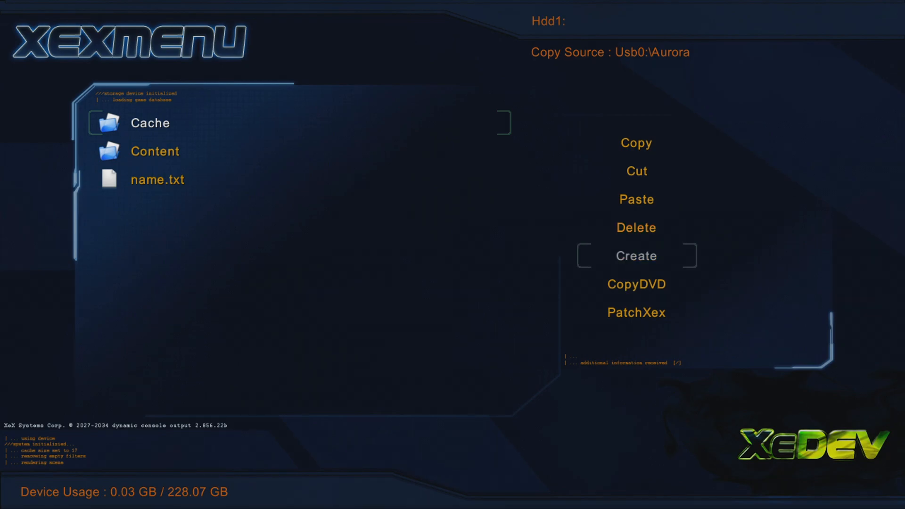
pyautogui.click(636, 255)
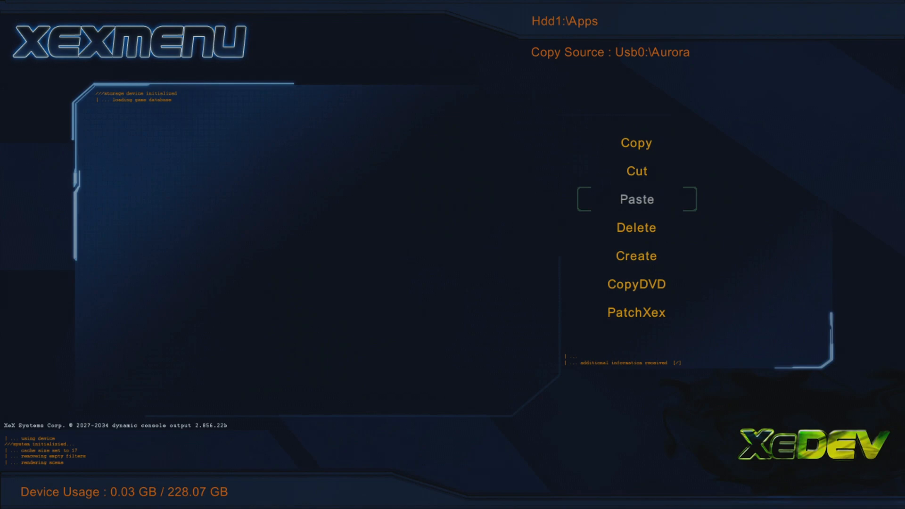
pyautogui.click(636, 199)
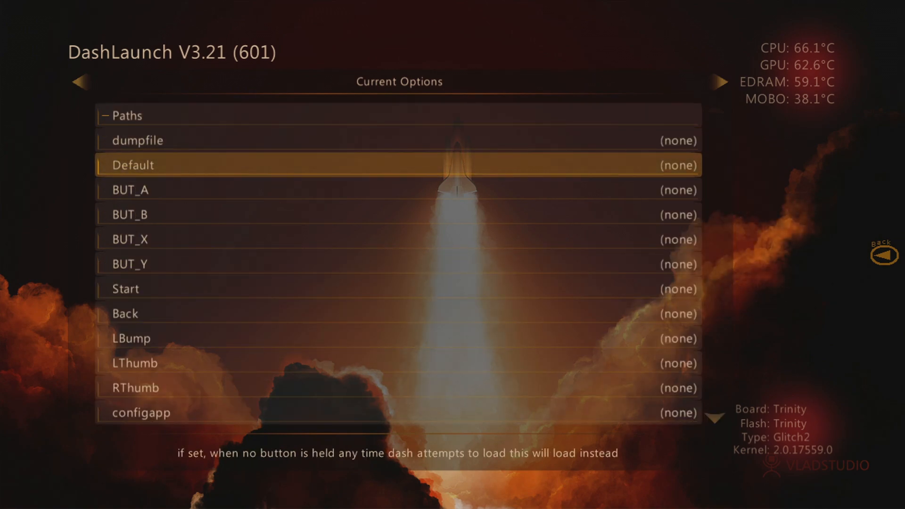
# Set DashLaunch's Paths > Default to the Aurora executable so Aurora loads instead of the dashboard.
pyautogui.click(398, 165)
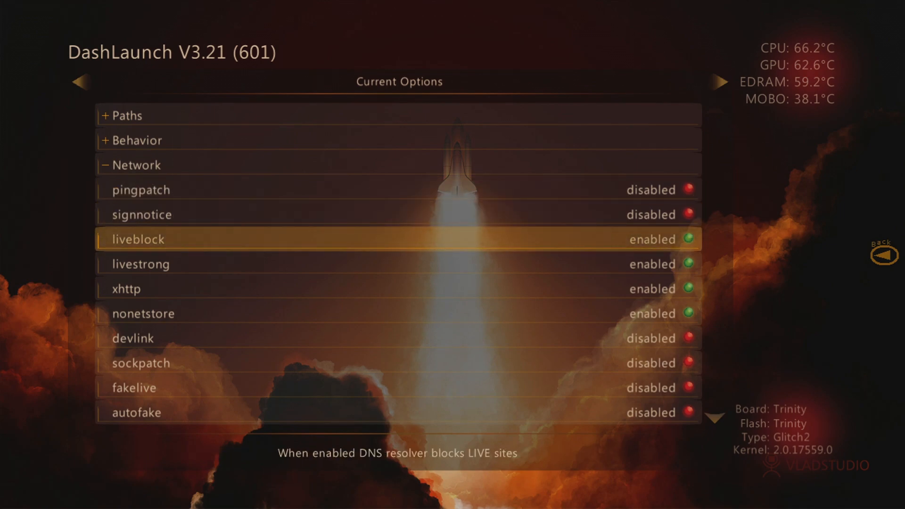
# Move down through DashLaunch's network options toward liveblock, livestrong, xhttp and nonetstore.
pyautogui.press('Down')
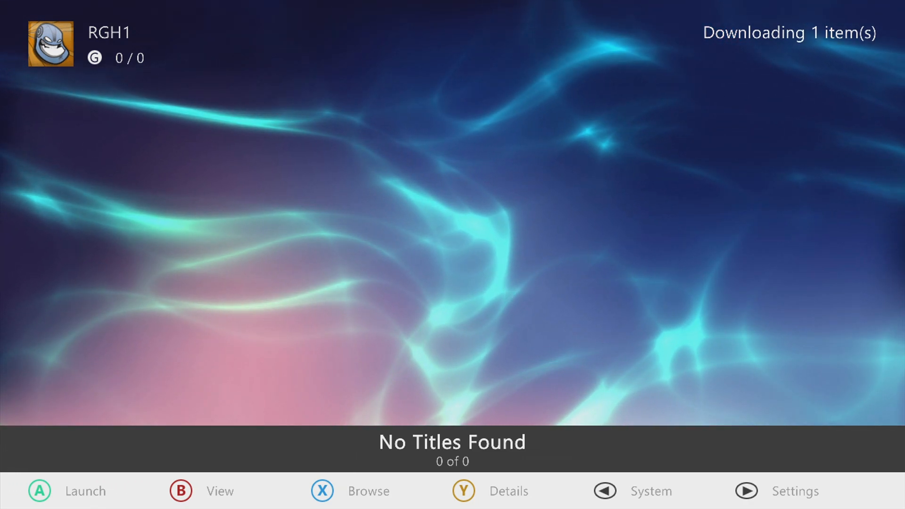
# Reboot the Xbox 360 from Aurora's System panel, confirming Yes.
pyautogui.click(604, 491)
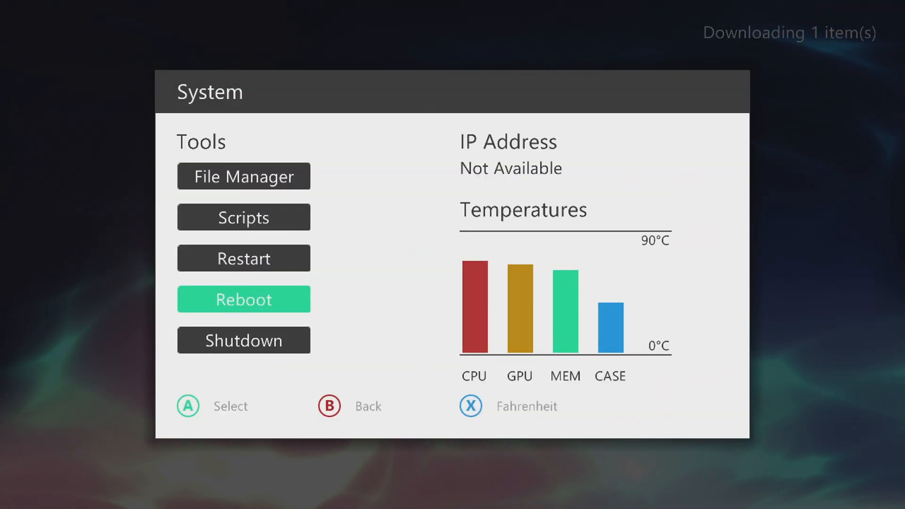
pyautogui.click(243, 299)
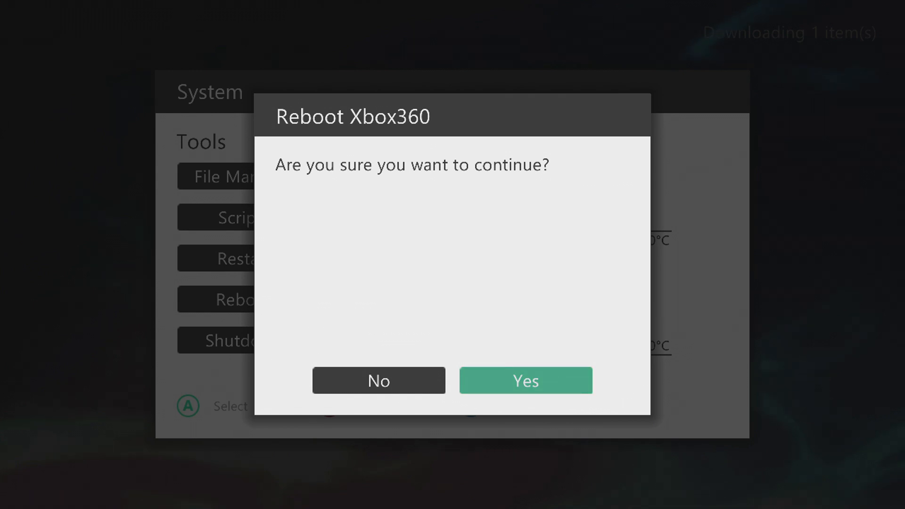
pyautogui.click(525, 381)
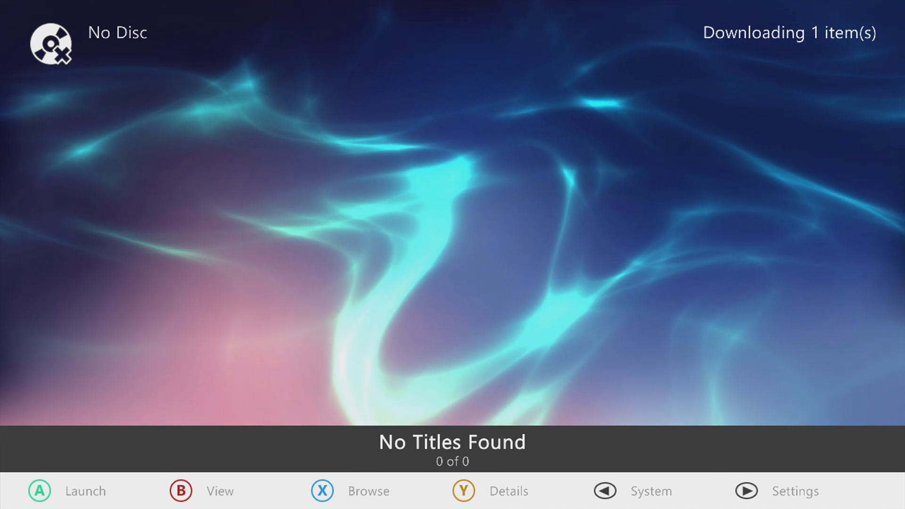
# Create a new directory in Aurora's File Manager and spell out the name Games.
pyautogui.click(604, 491)
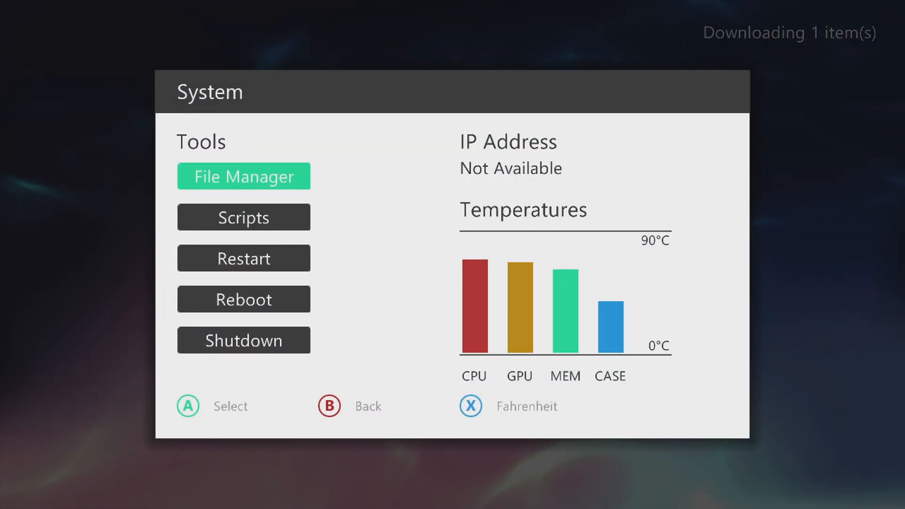
pyautogui.click(243, 176)
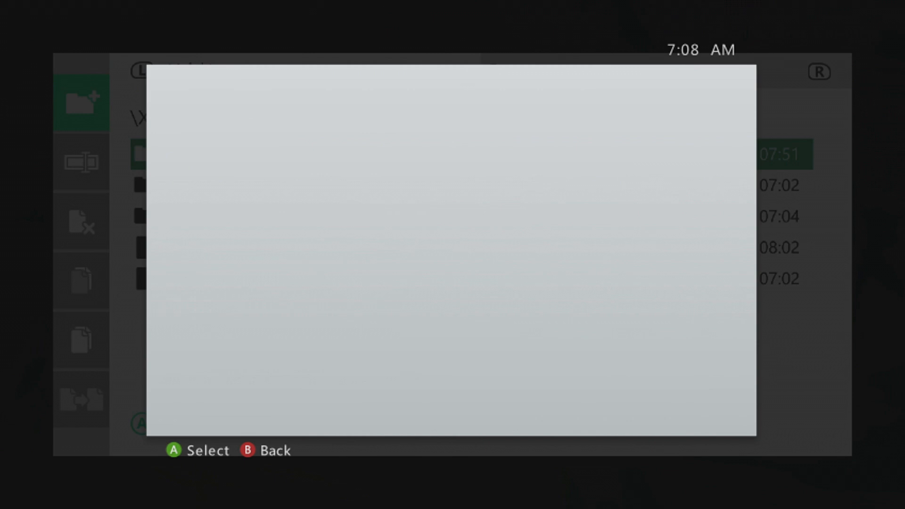
pyautogui.click(82, 103)
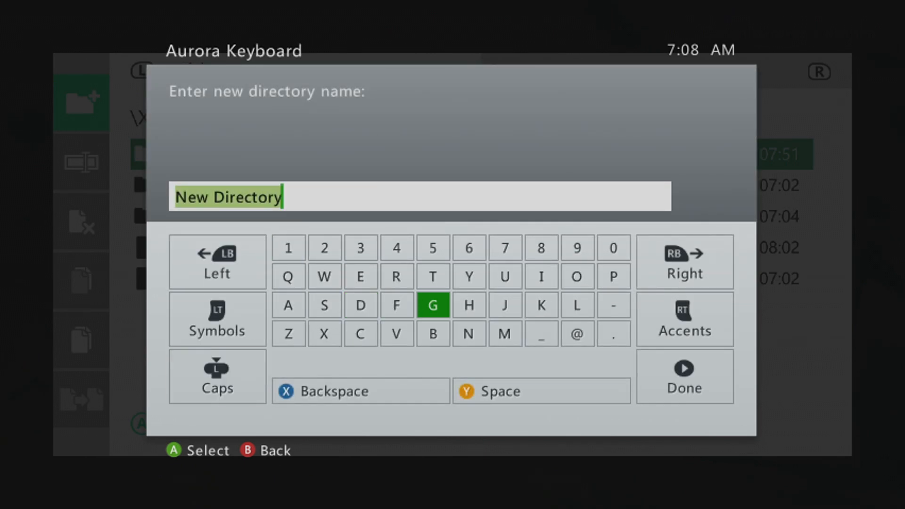
pyautogui.click(360, 305)
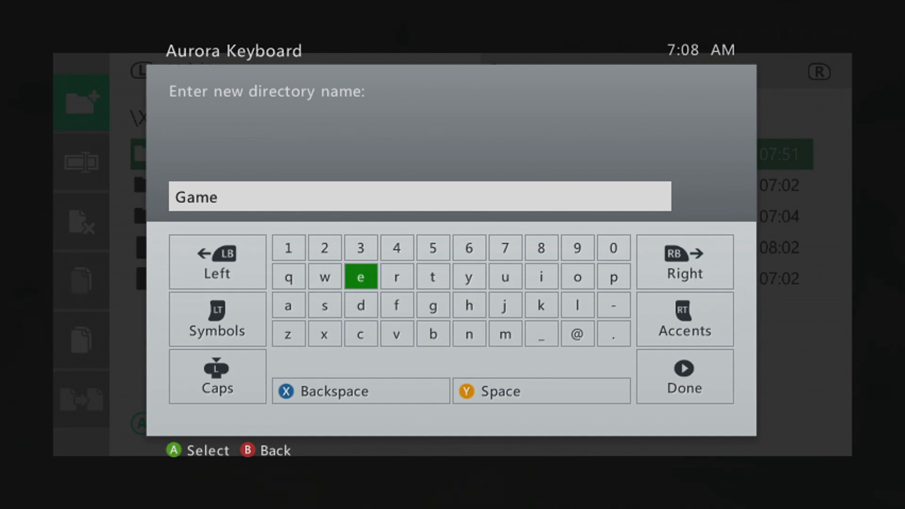
pyautogui.click(683, 376)
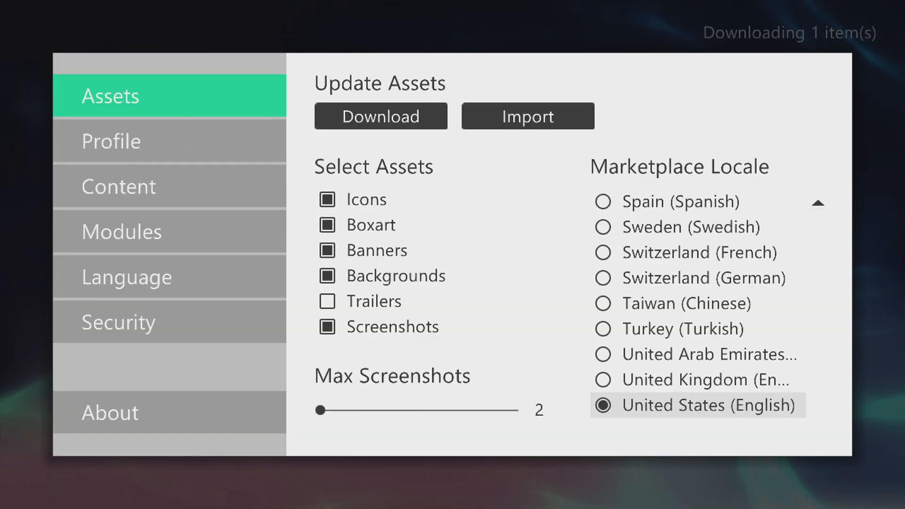
# Move from Assets through Profile to Content settings and start adding a scan path.
pyautogui.click(169, 141)
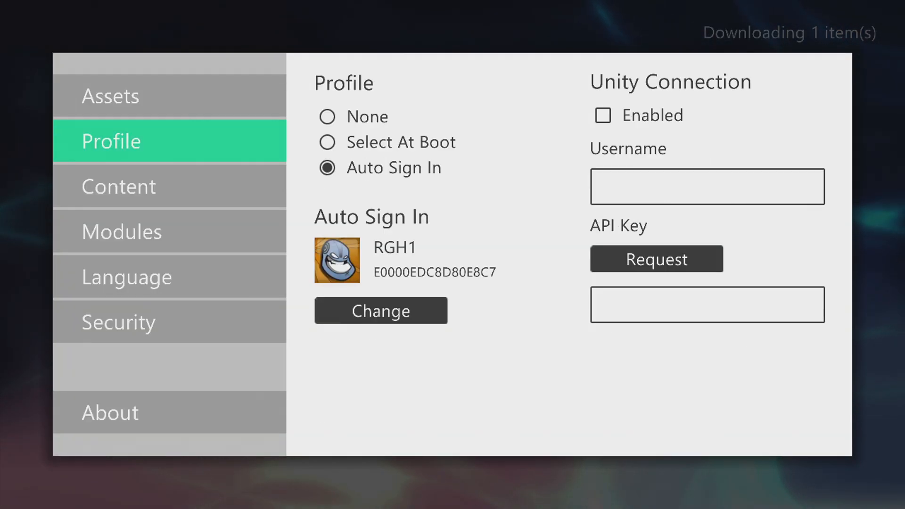
pyautogui.click(393, 168)
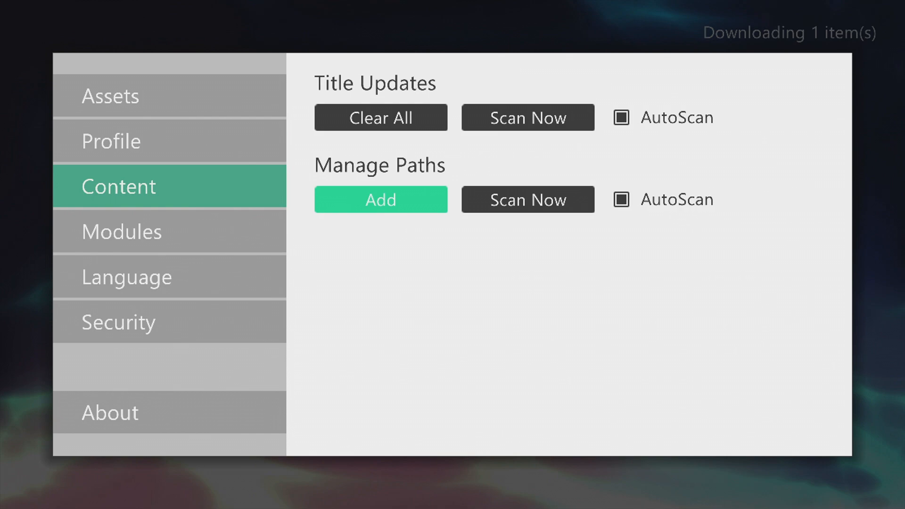
pyautogui.click(380, 198)
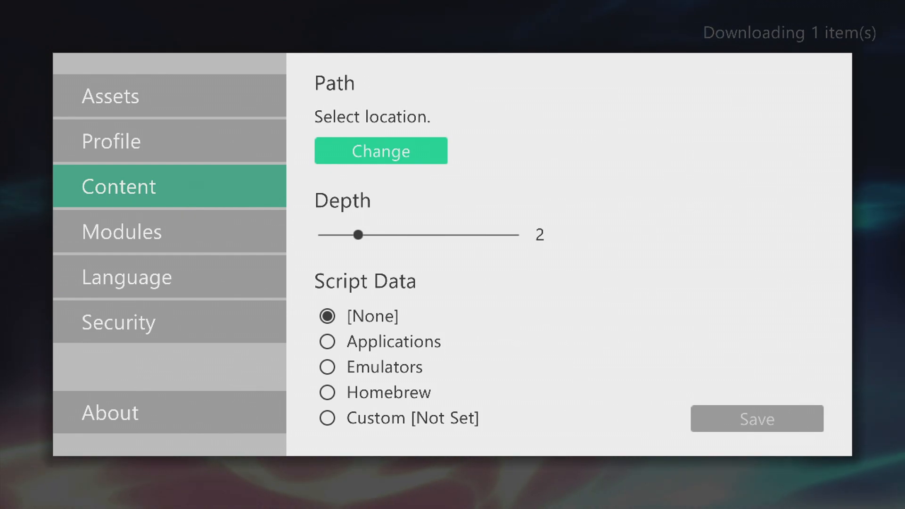
# Save a scan path for \Xbox360\System\Hdd1\Apps with depth 2 and [None] script data.
pyautogui.click(380, 151)
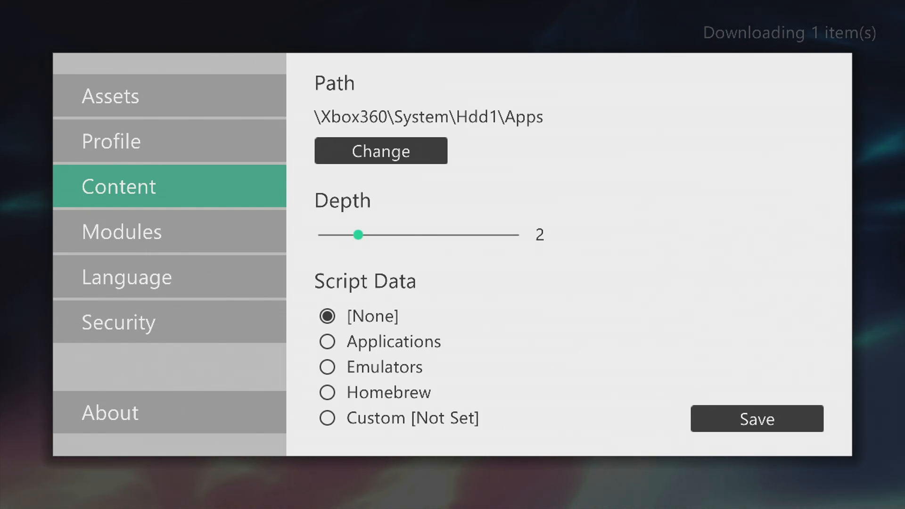
pyautogui.click(372, 316)
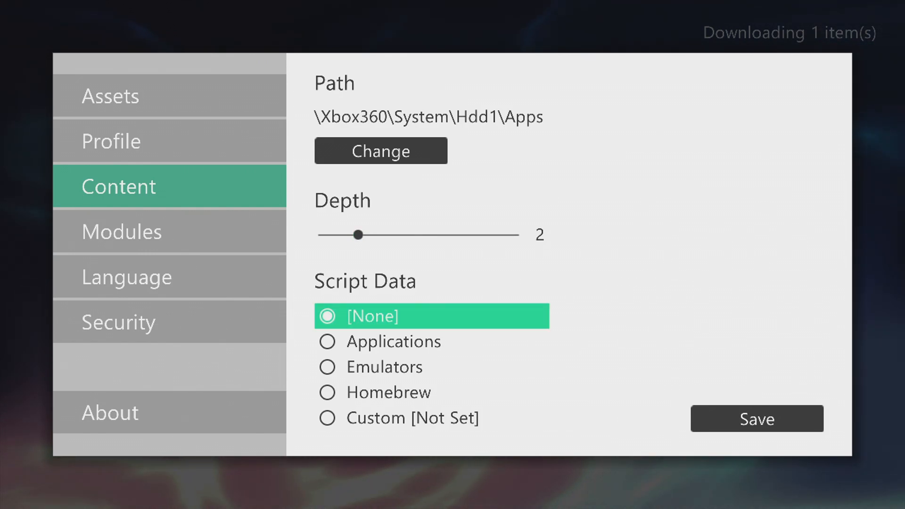
pyautogui.click(755, 418)
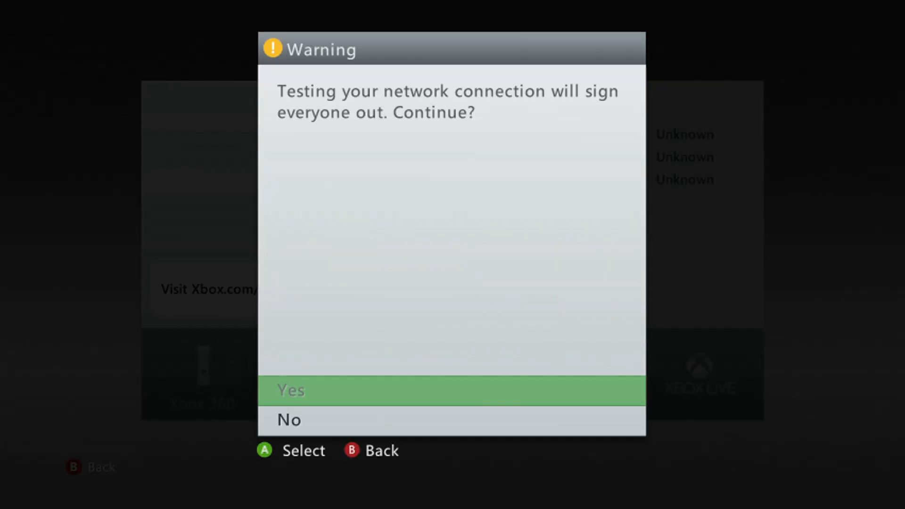
# Accept signing everyone out so the Xbox LIVE connection test runs.
pyautogui.click(452, 390)
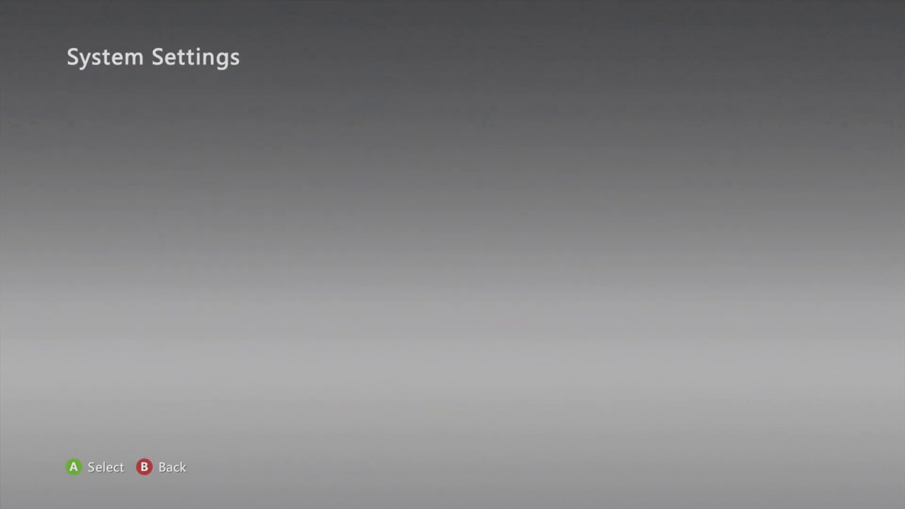
# Back out of System Settings and confirm Yes to return to Aurora.
pyautogui.press('B')
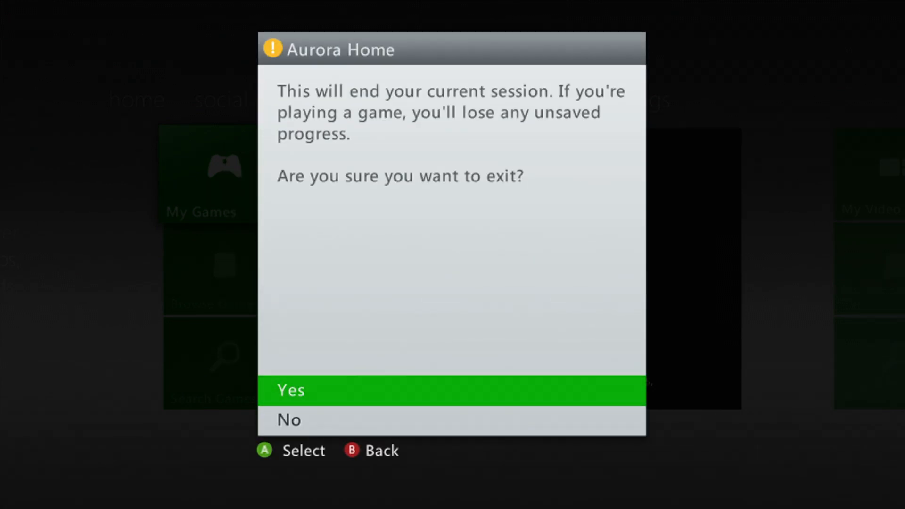
pyautogui.click(290, 391)
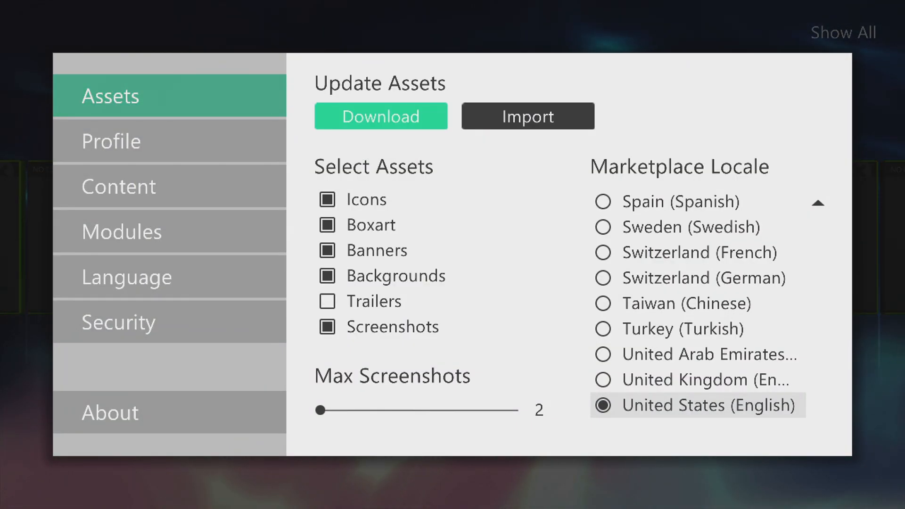
# Close Aurora's Settings panel and scroll through the application coverflow.
pyautogui.click(380, 116)
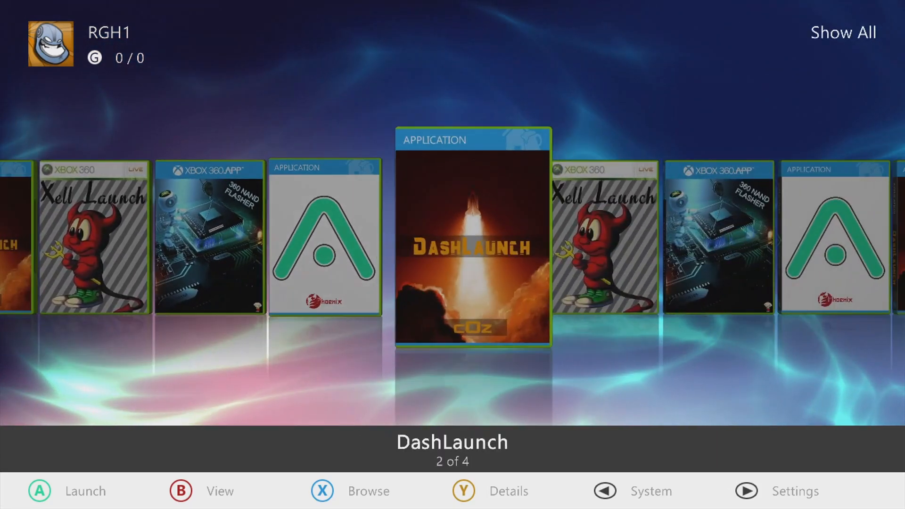
pyautogui.hscroll(-3)
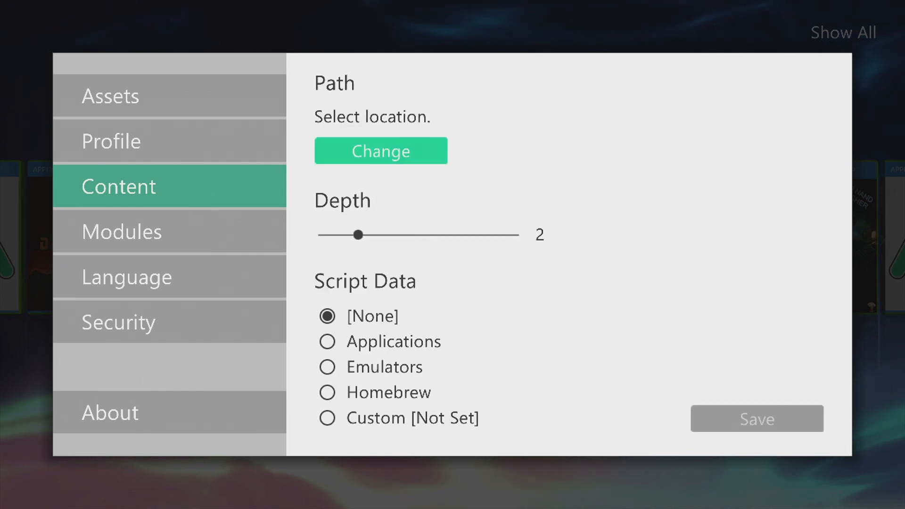
# Save a scan path for \Xbox360\System\Hdd1\Games with the depth slider at 4.
pyautogui.click(381, 151)
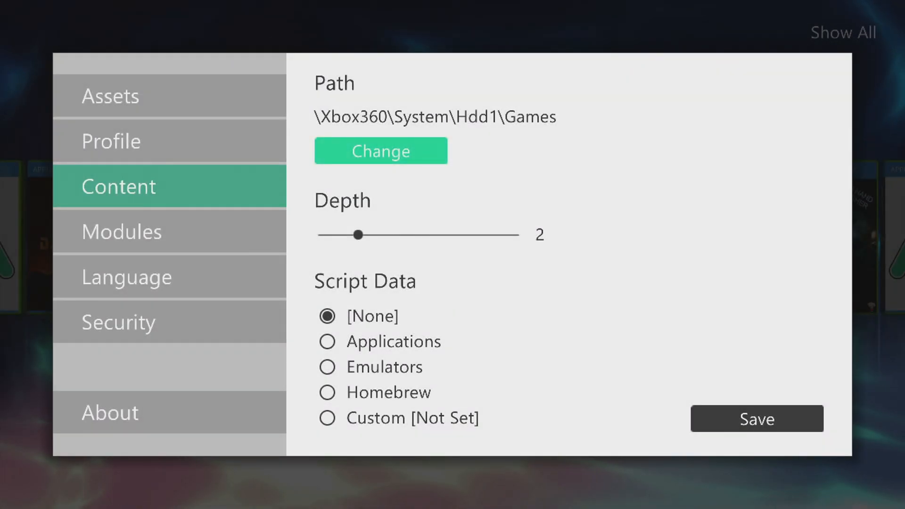
pyautogui.moveTo(357, 234); pyautogui.dragTo(399, 235)
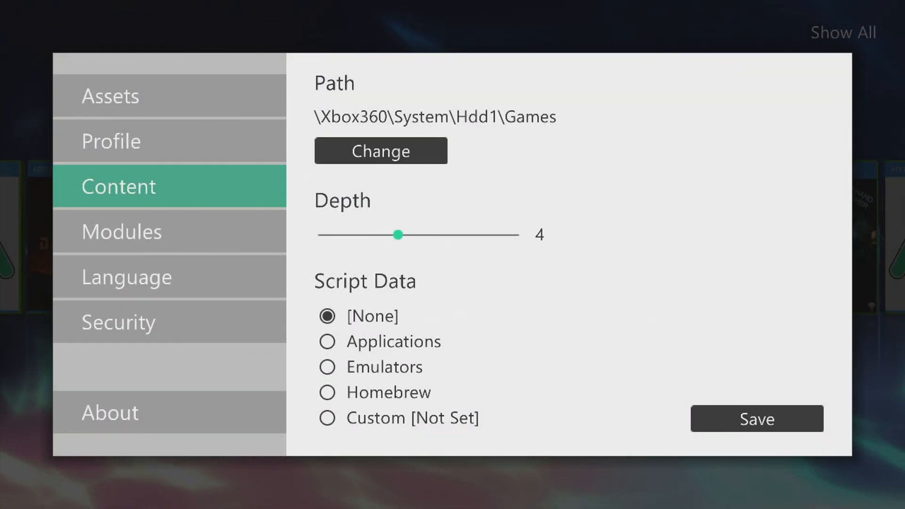
pyautogui.moveTo(398, 235); pyautogui.dragTo(418, 234)
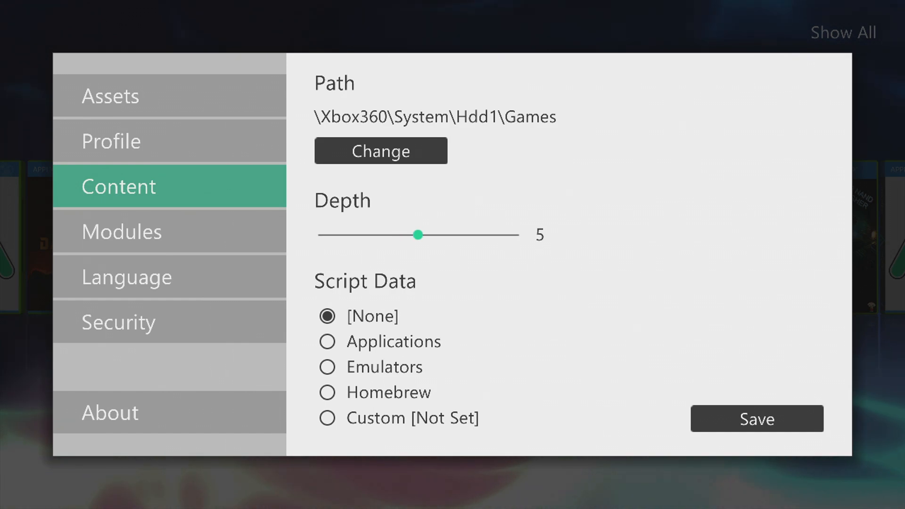
pyautogui.moveTo(419, 234); pyautogui.dragTo(401, 235)
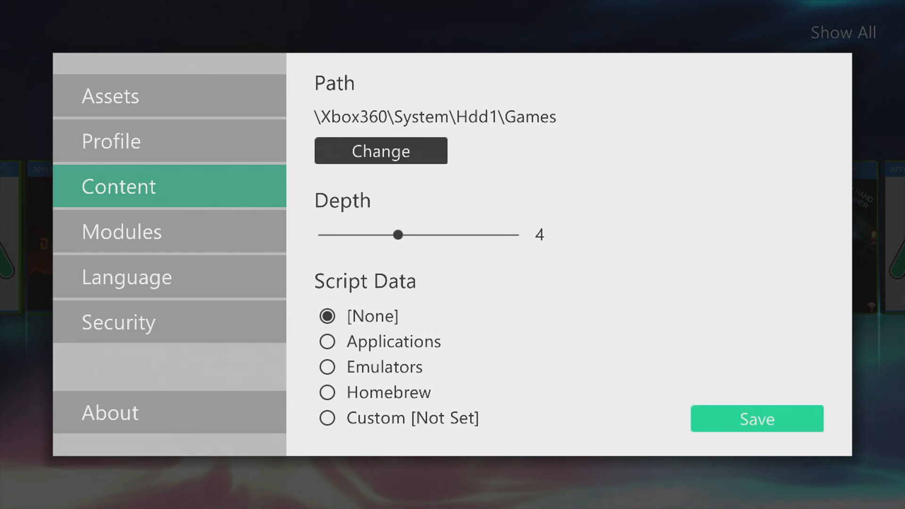
pyautogui.click(756, 418)
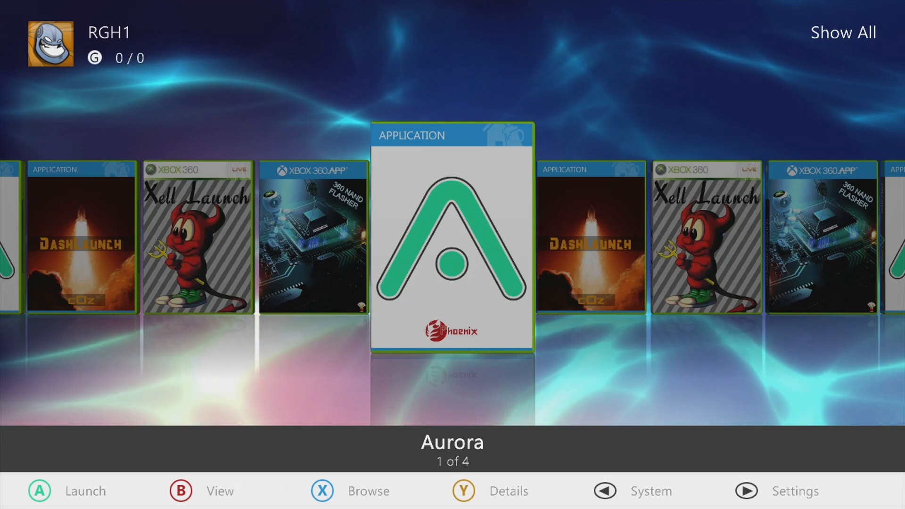
pyautogui.press('guide')
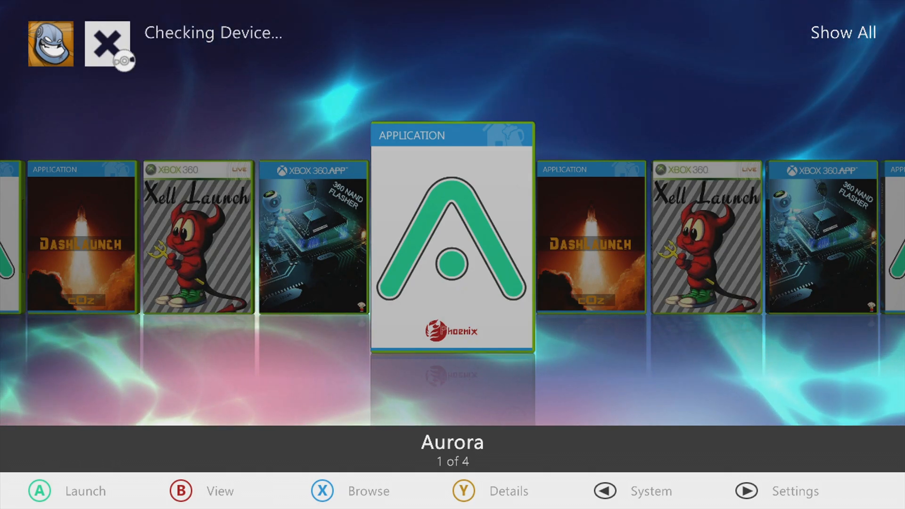
# Open Aurora's File Manager from the System panel.
pyautogui.click(604, 491)
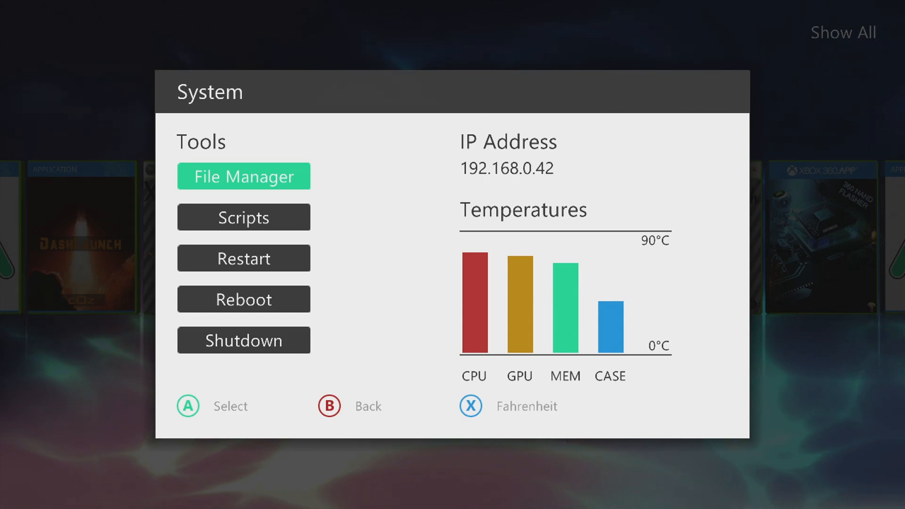
pyautogui.click(244, 176)
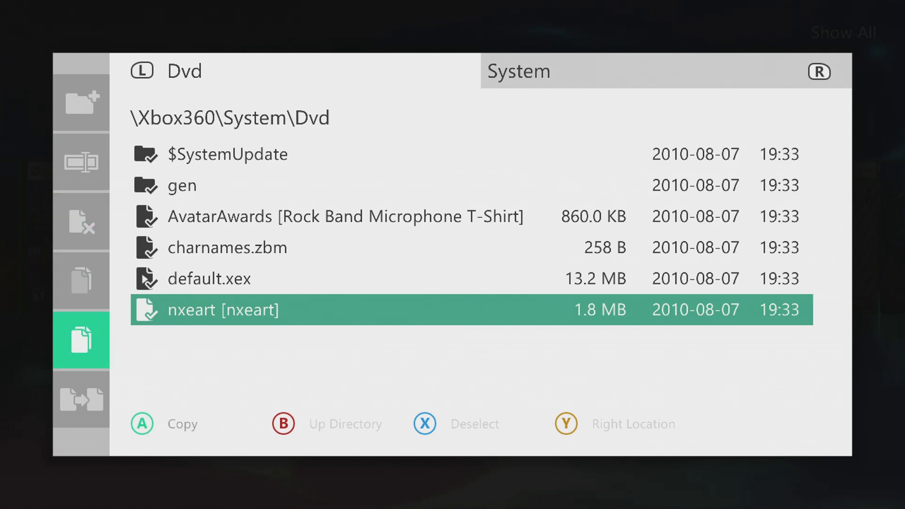
# In File Manager's other pane, choose New Directory to bring up the Aurora Keyboard.
pyautogui.press('A')
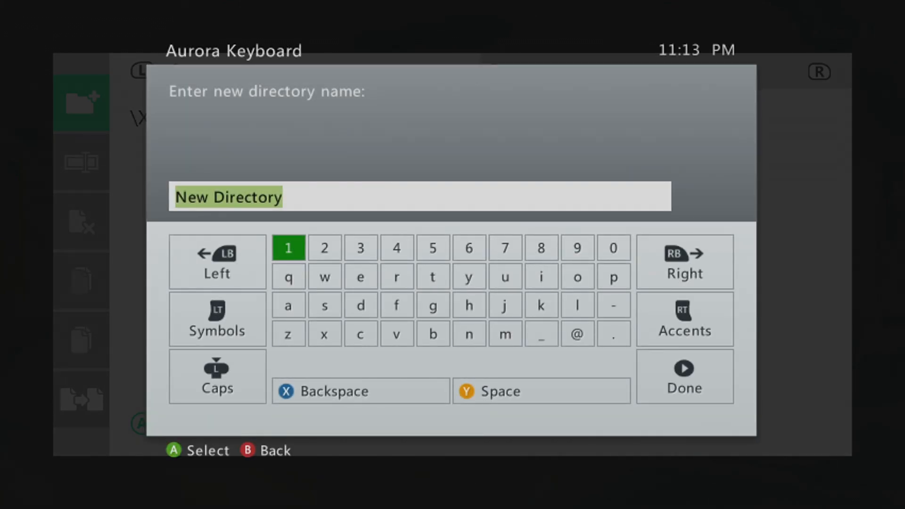
pyautogui.click(432, 305)
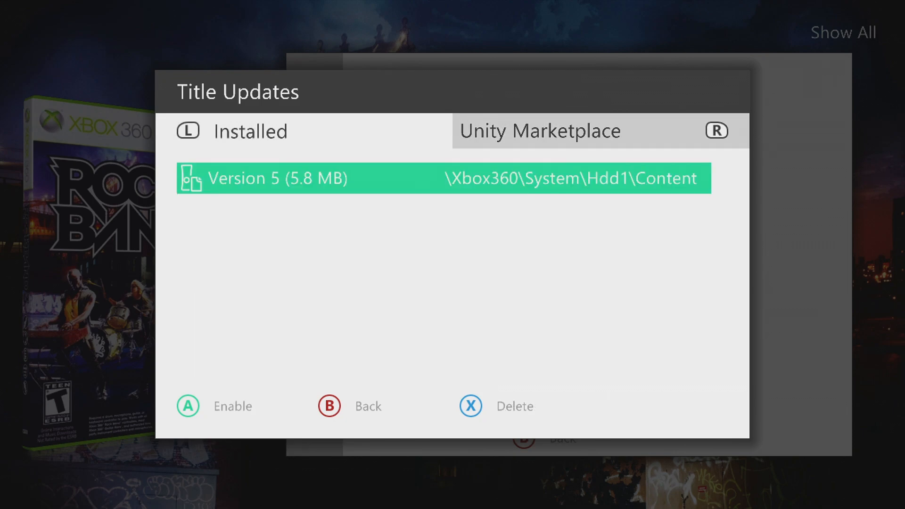
# Enable Rock Band 3's installed Version 5 title update.
pyautogui.click(187, 406)
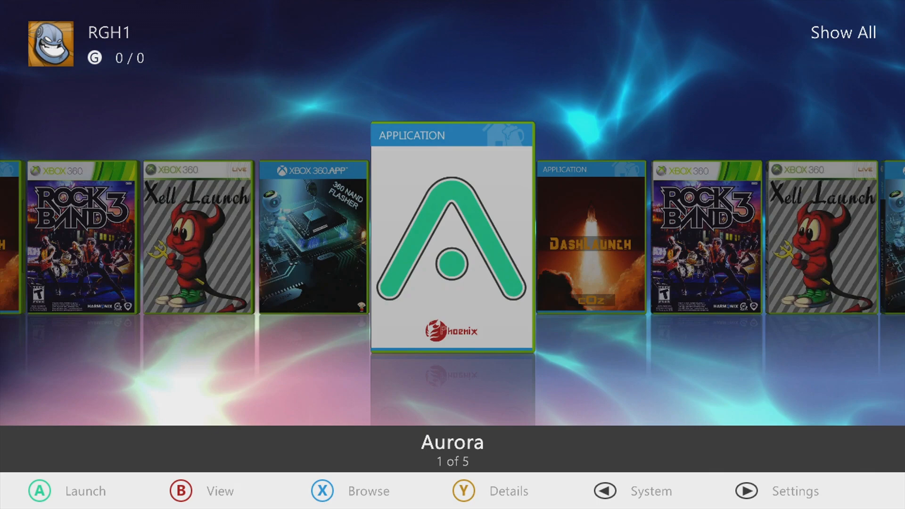
pyautogui.click(747, 491)
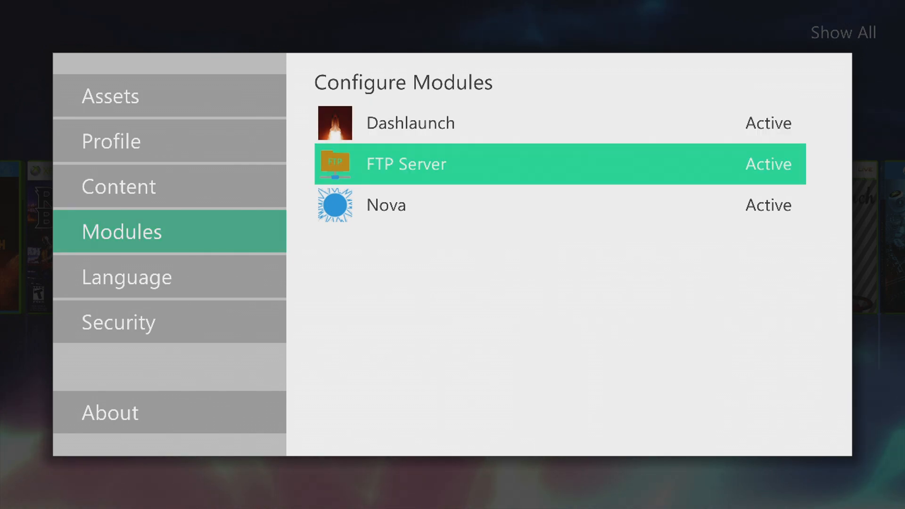
pyautogui.click(404, 165)
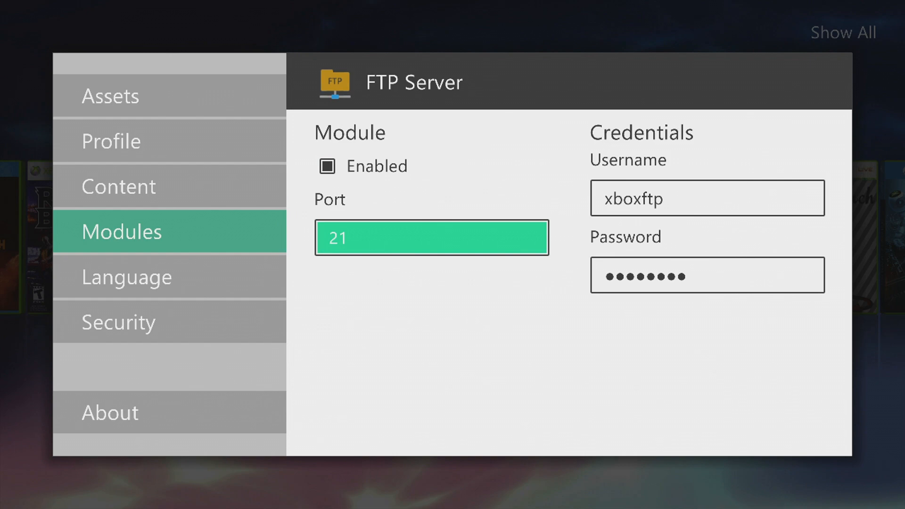
pyautogui.click(707, 275)
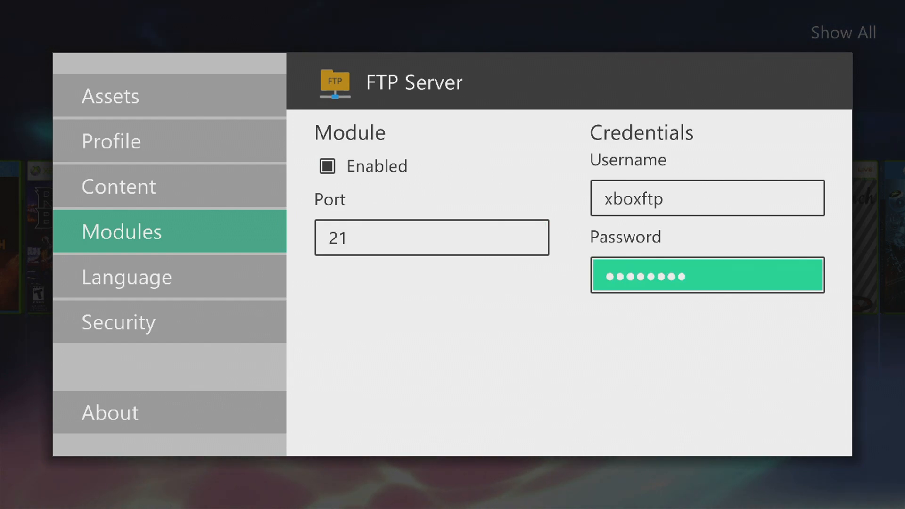
pyautogui.click(706, 197)
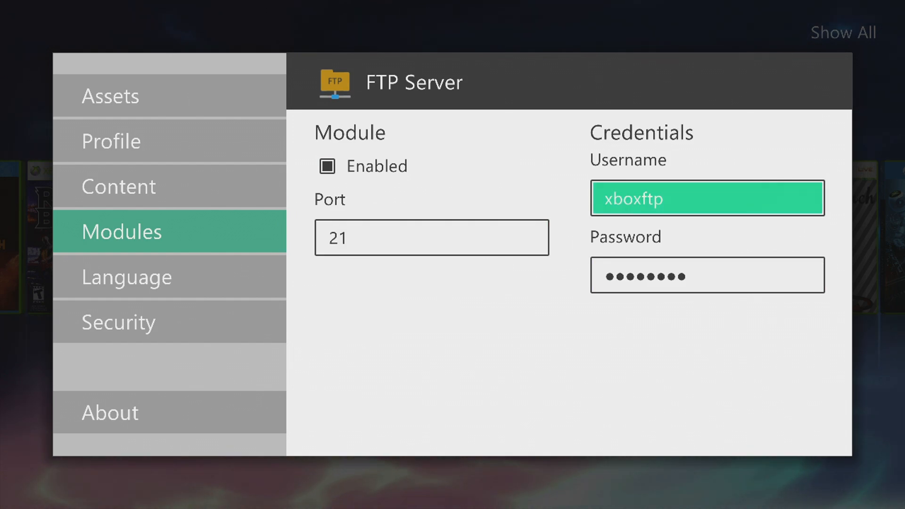
pyautogui.click(706, 197)
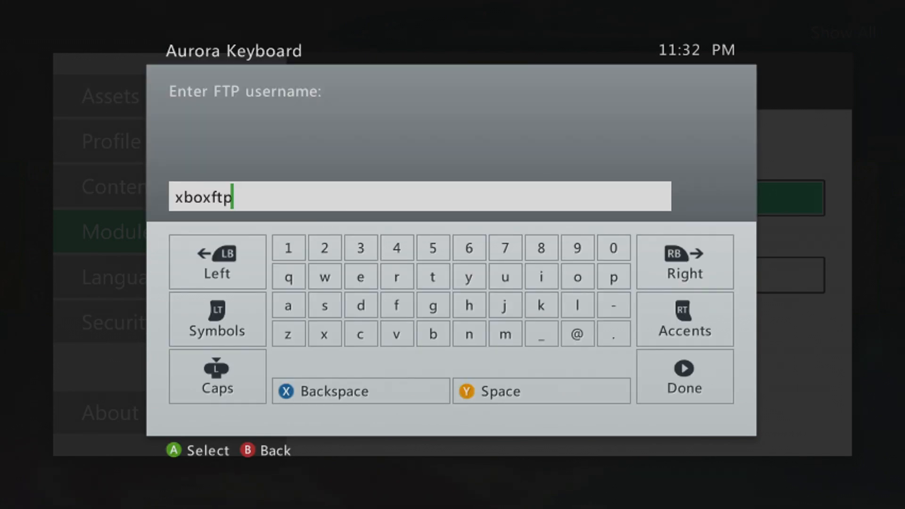
pyautogui.click(683, 375)
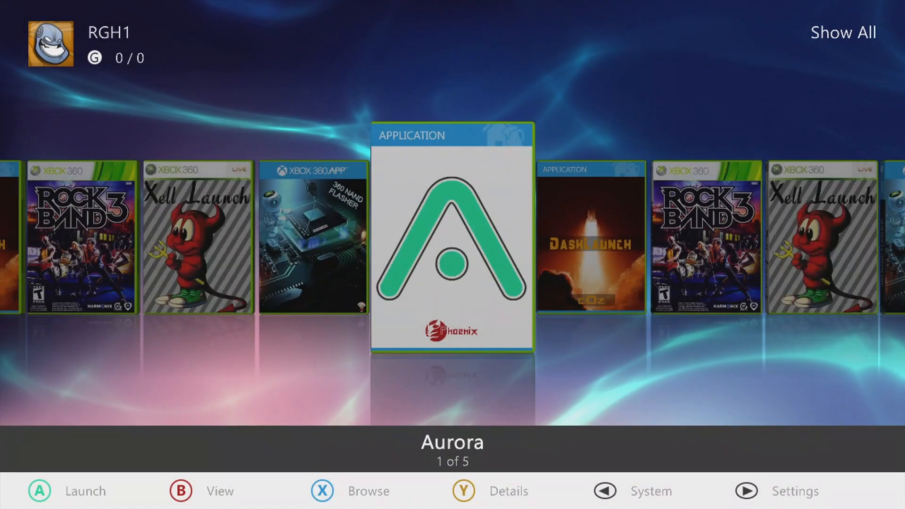
# Check the console's IP 192.168.0.42 in Aurora's System panel, then bring up FileZilla.
pyautogui.click(605, 491)
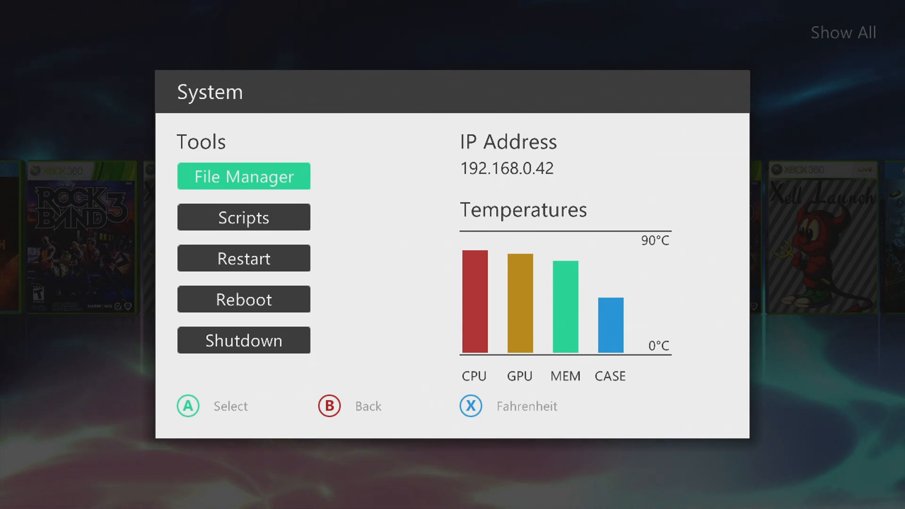
pyautogui.click(243, 176)
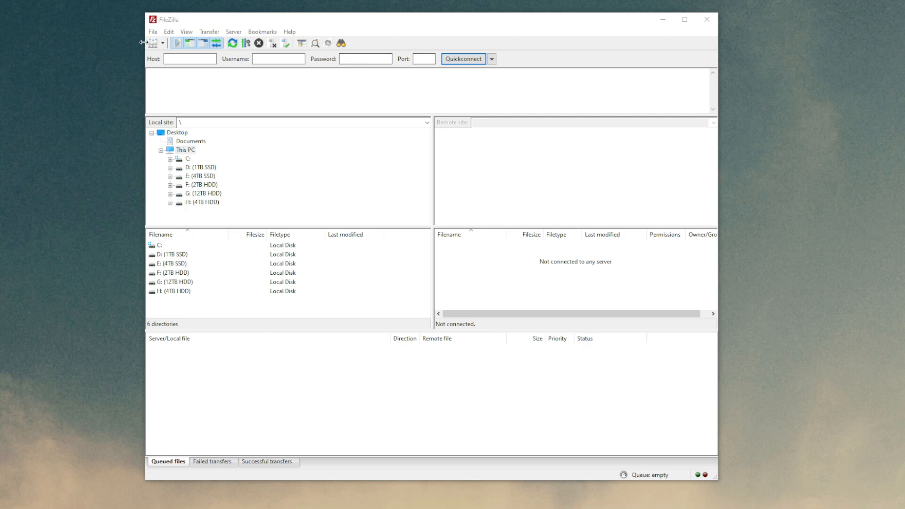
# Add site 'RGH tutorial' for 192.168.0.42, port 21, user xbox, and connect.
pyautogui.click(152, 43)
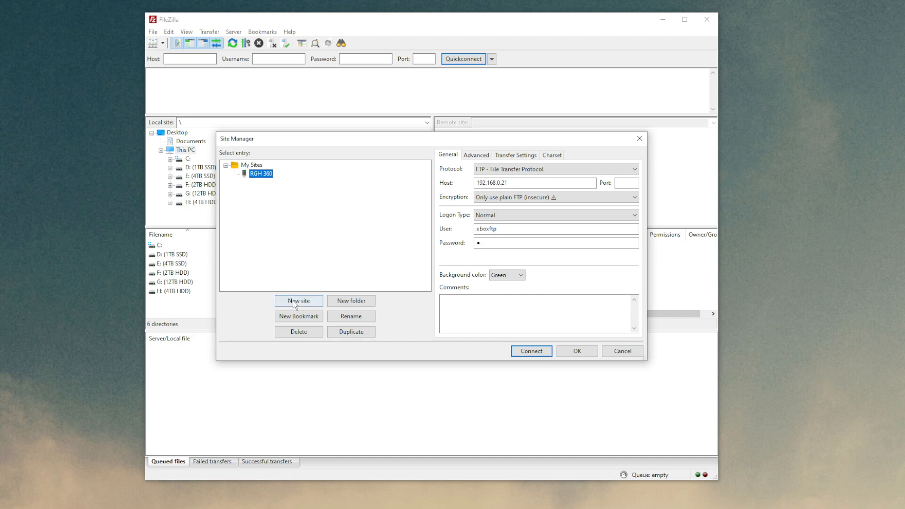
pyautogui.click(298, 301)
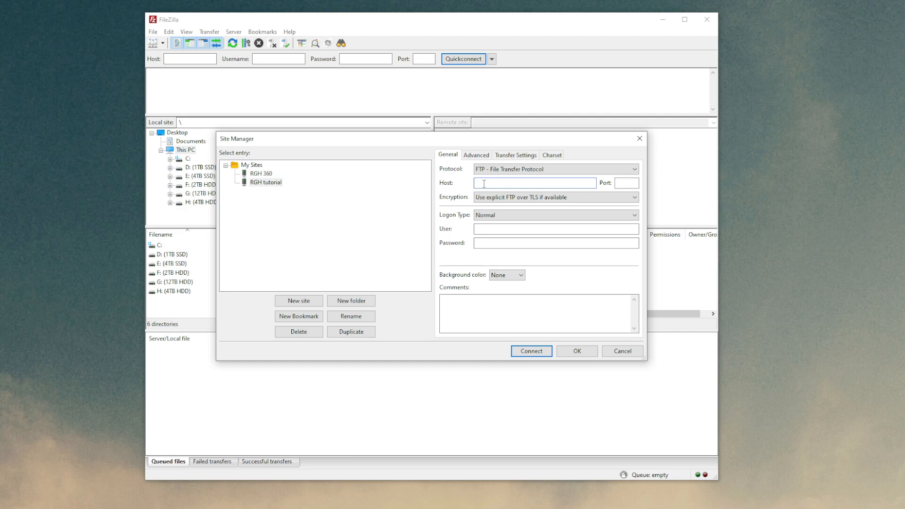
pyautogui.write('192.168.0.4')
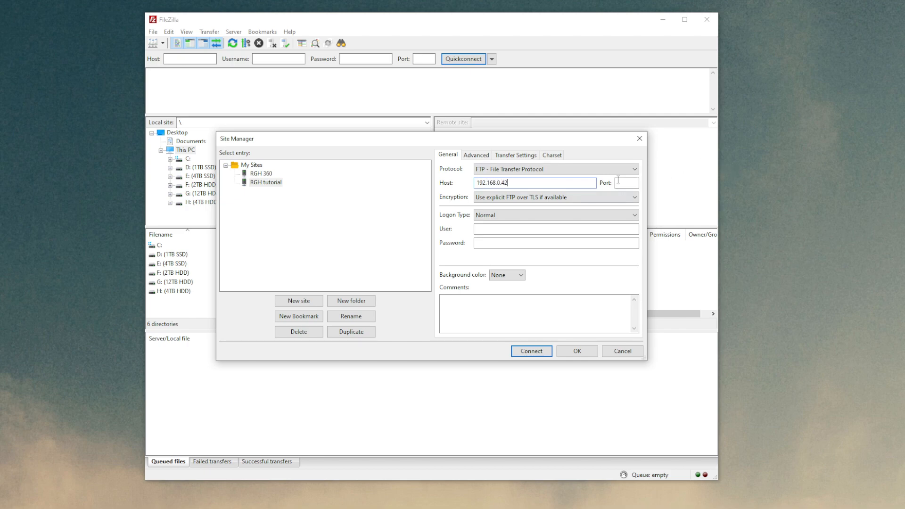
pyautogui.write('21')
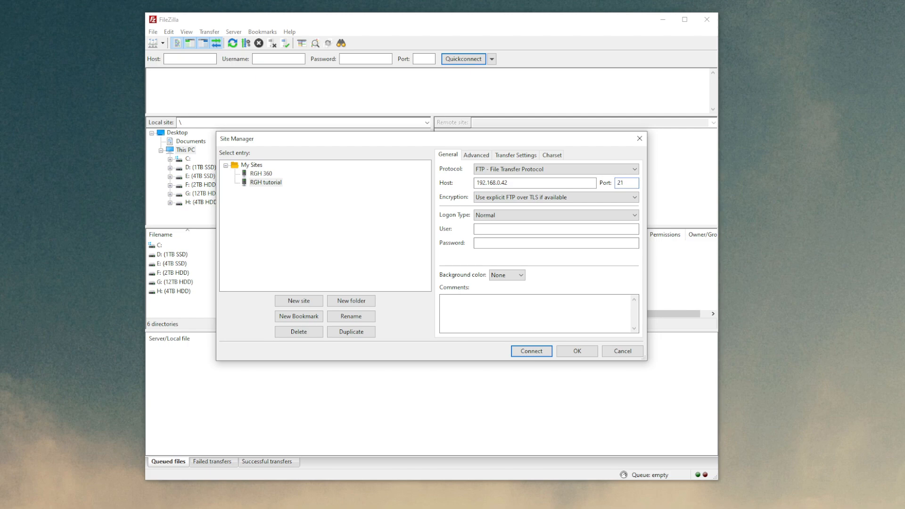
pyautogui.click(555, 228)
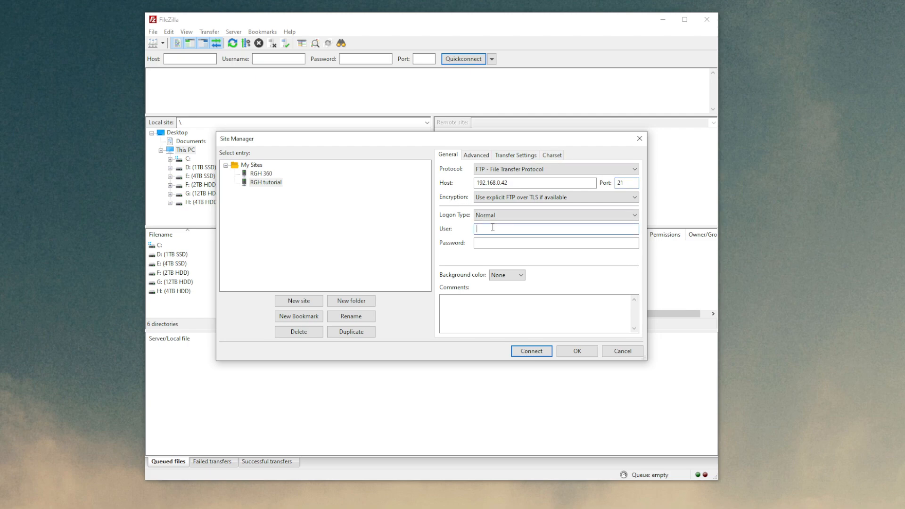
pyautogui.write('xbox')
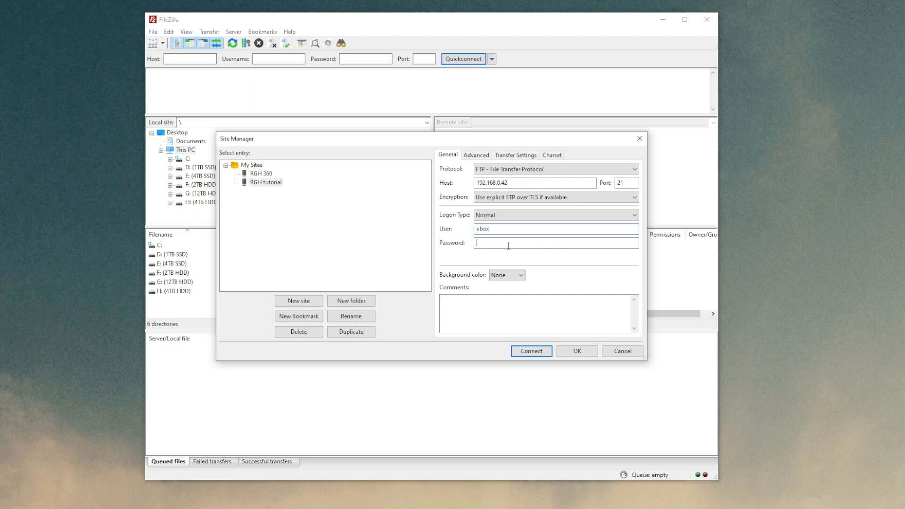
pyautogui.write('•')
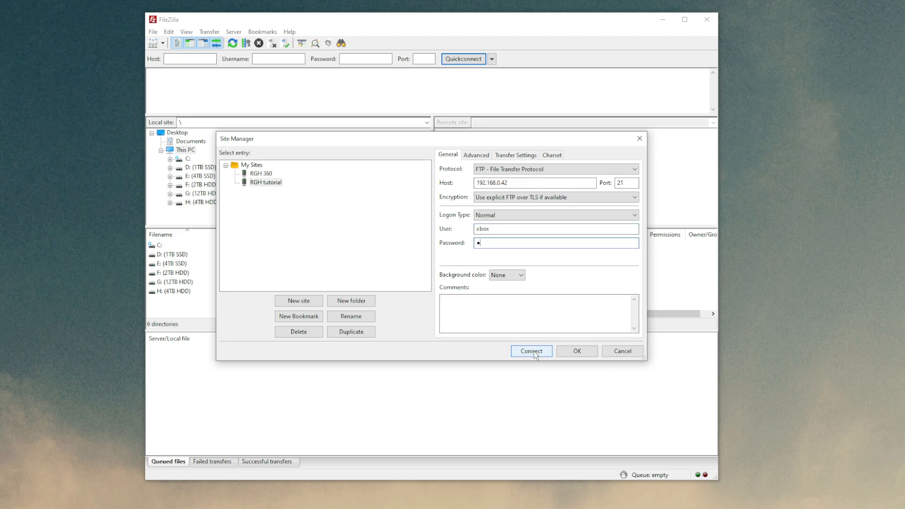
pyautogui.click(530, 351)
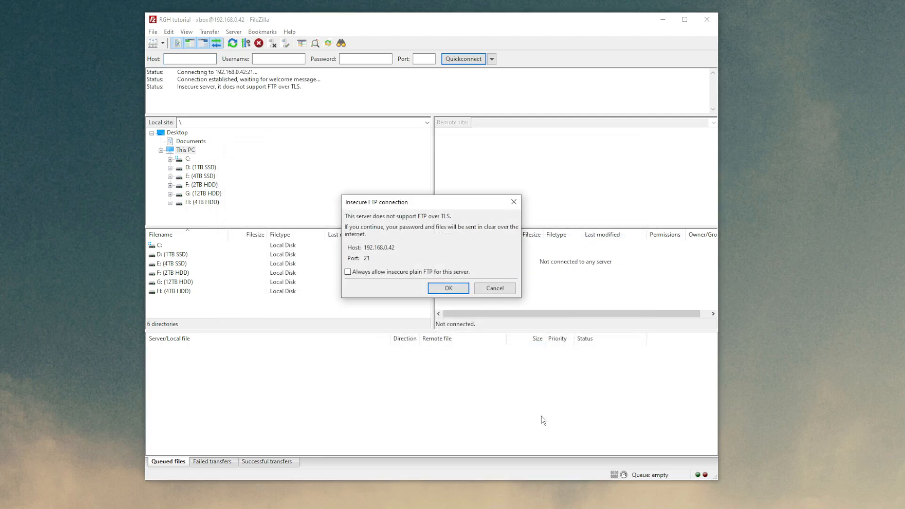
# Always allow plain FTP for the console, then browse to /Hdd1/Games/Rock Band 3.
pyautogui.click(348, 272)
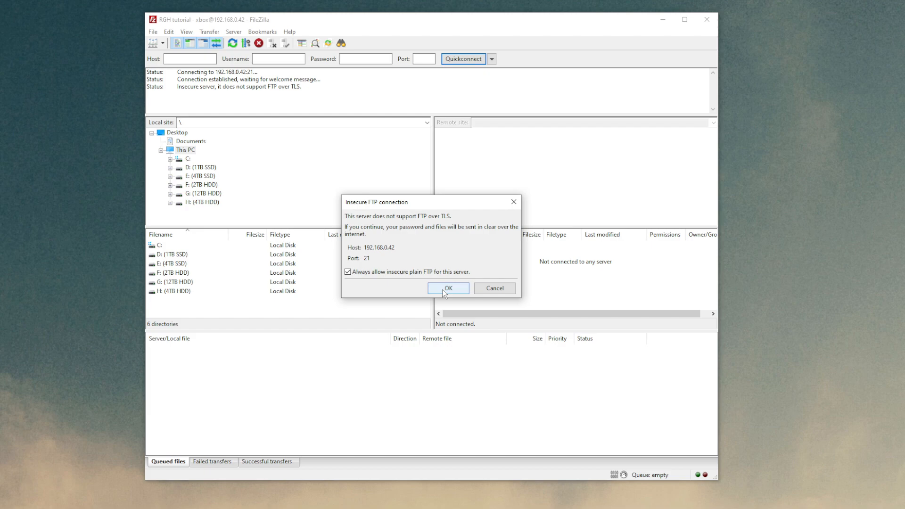
pyautogui.click(448, 288)
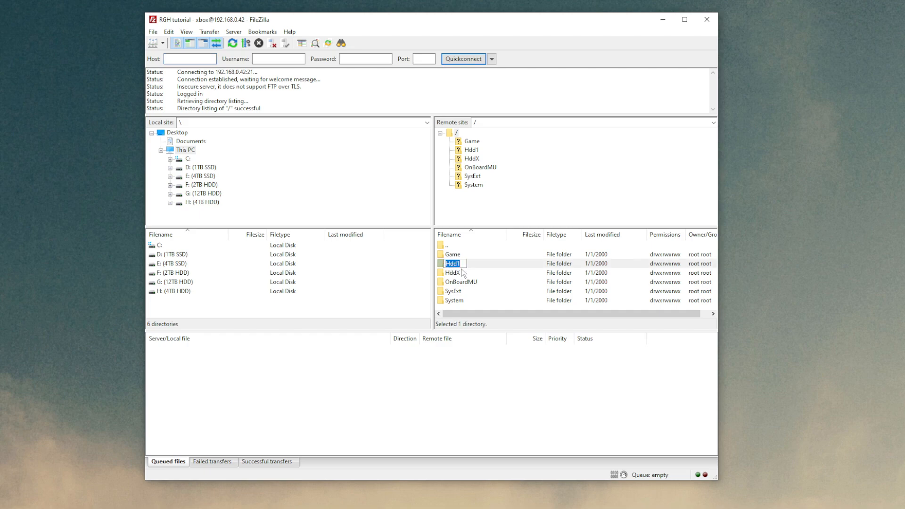
pyautogui.doubleClick(454, 263)
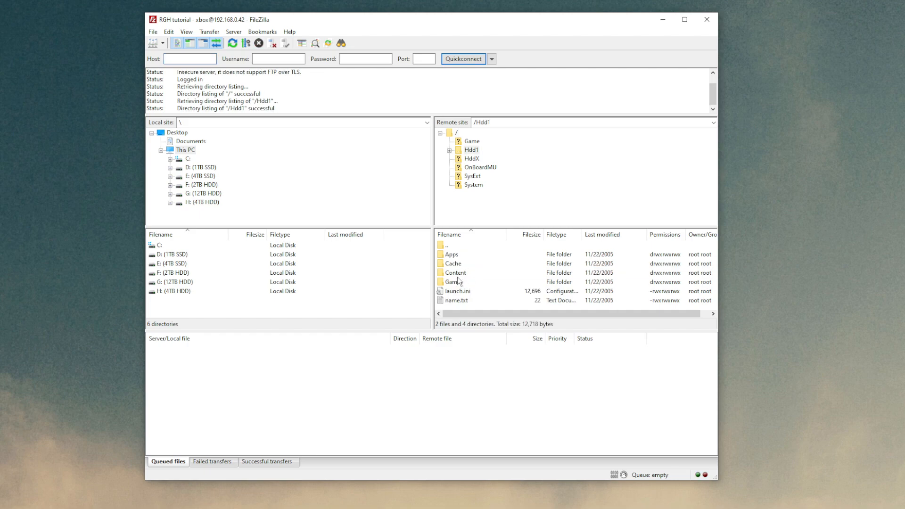
pyautogui.doubleClick(455, 282)
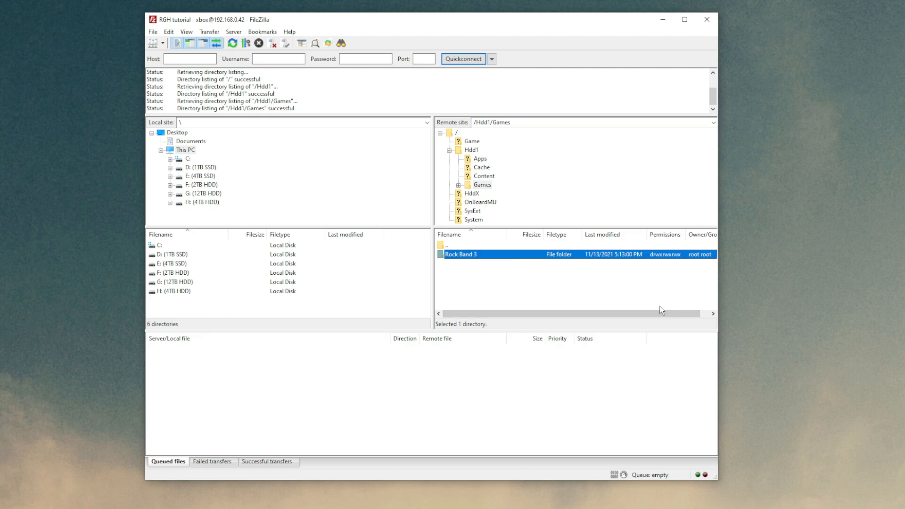
pyautogui.doubleClick(462, 254)
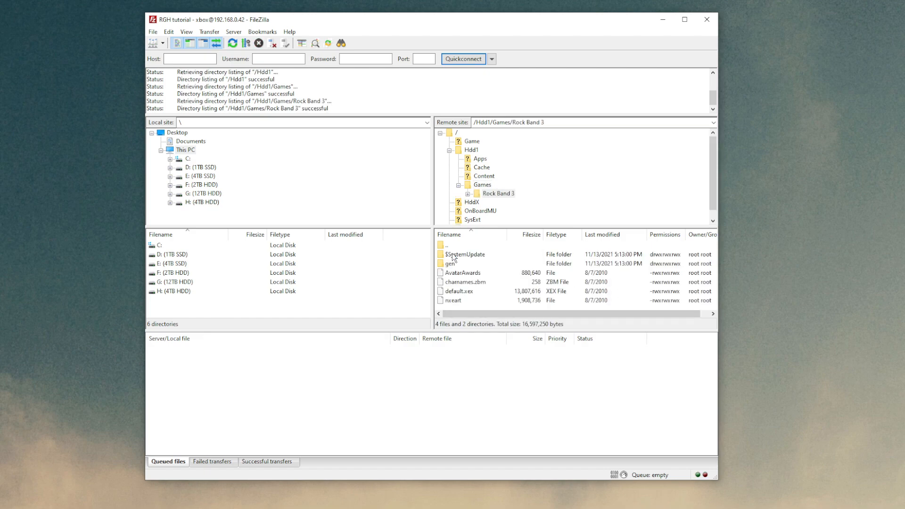